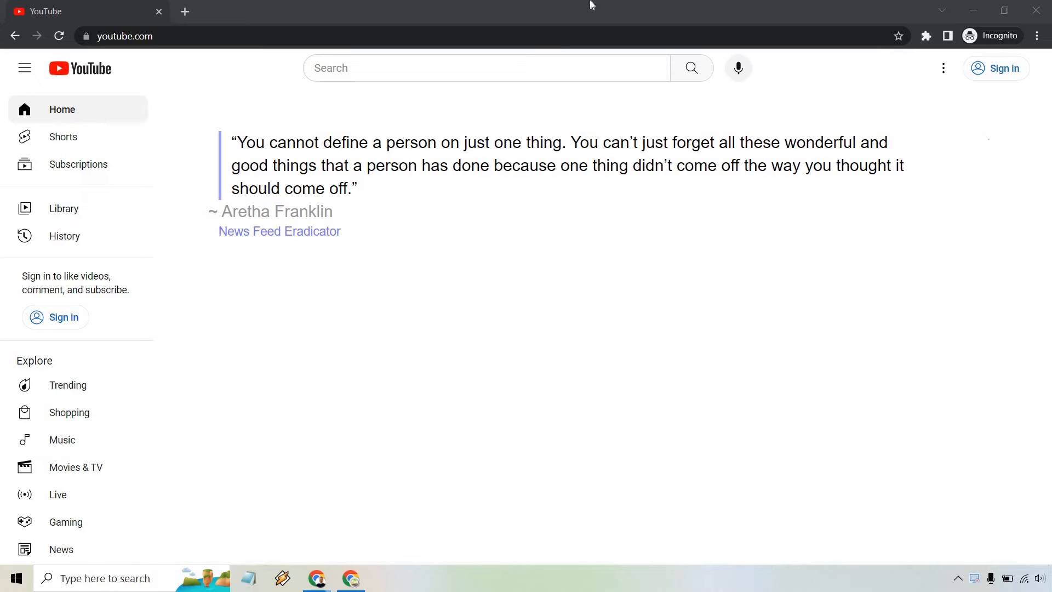
Step: Enter 'clickbank' in the YouTube search box to bring up its autocomplete suggestions
click(475, 67)
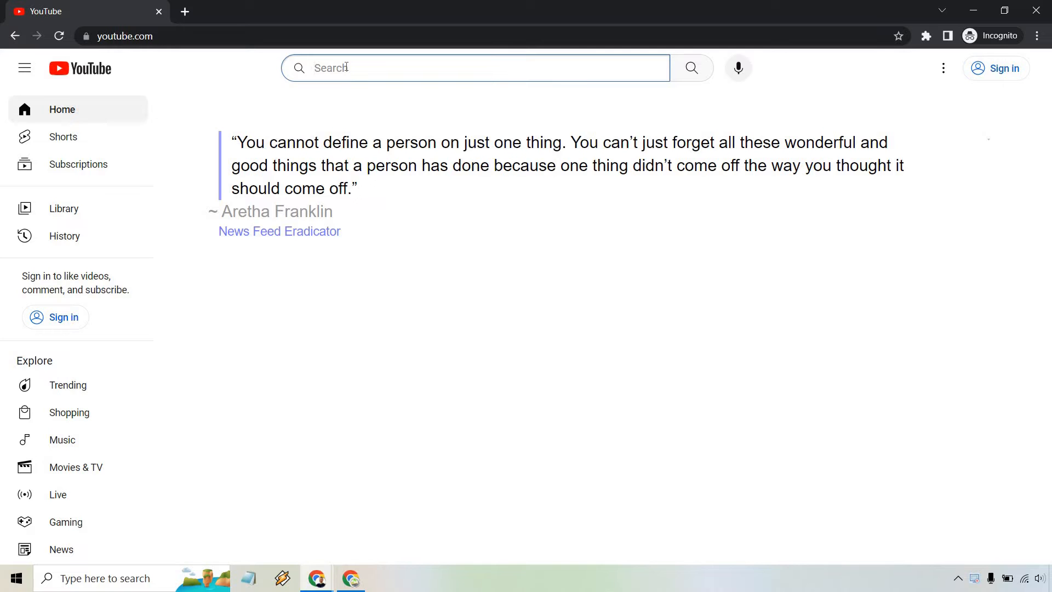
text(clickbank)
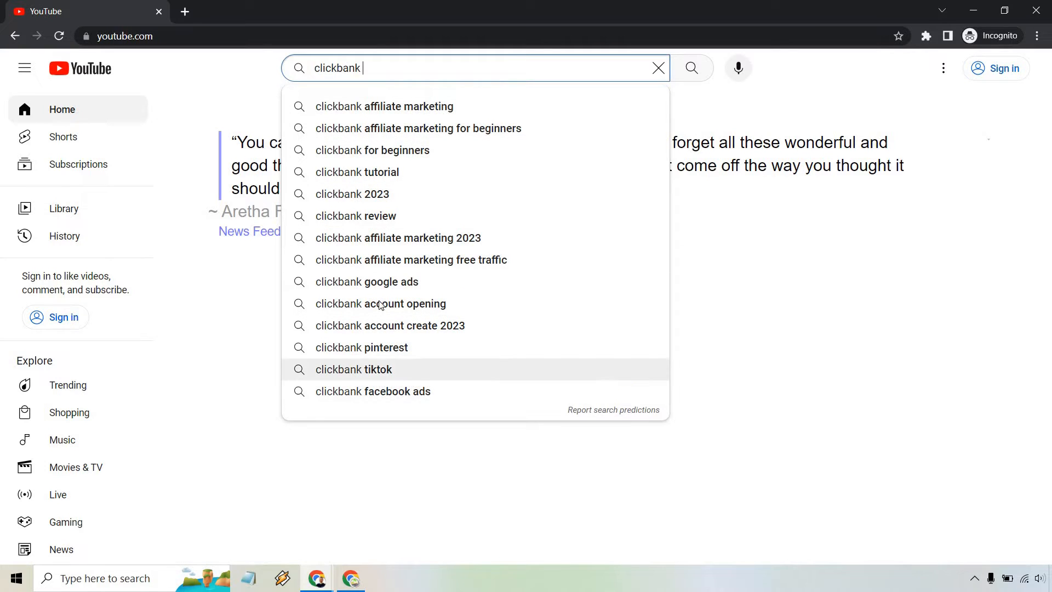
mouse_move(392, 389)
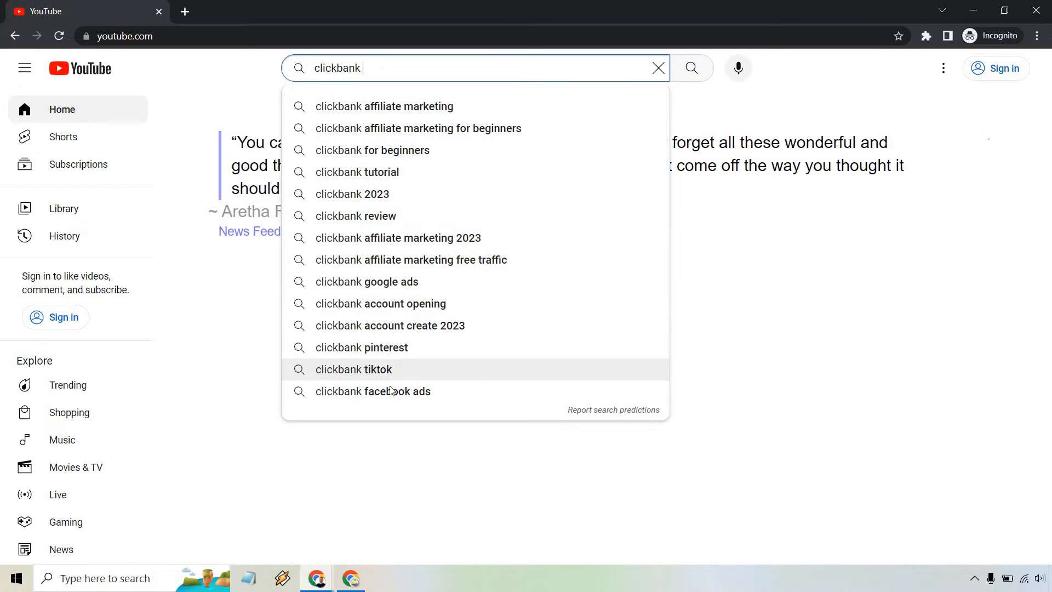
mouse_move(392, 106)
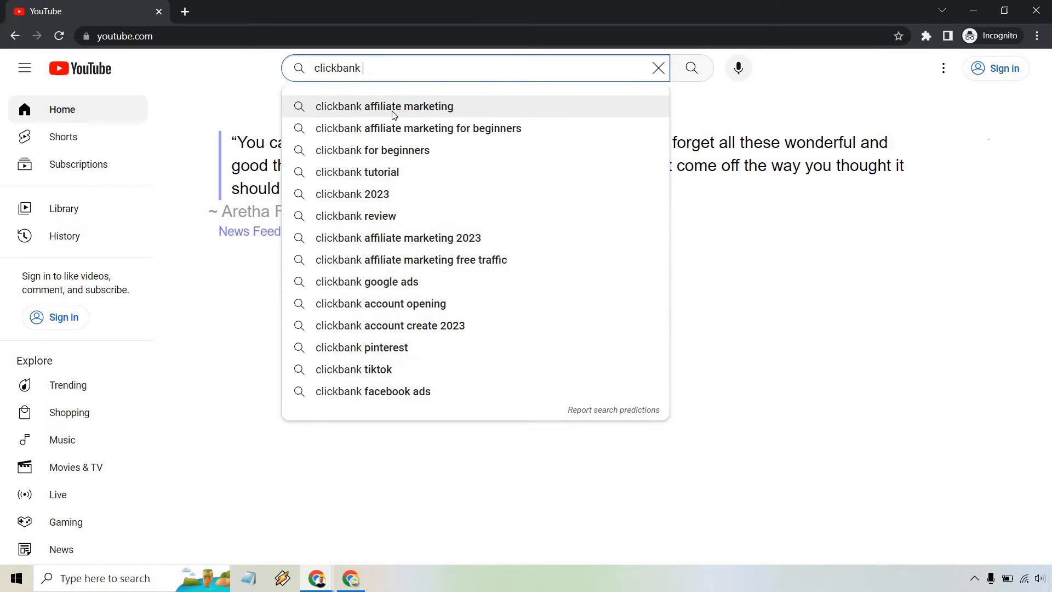
mouse_move(380, 176)
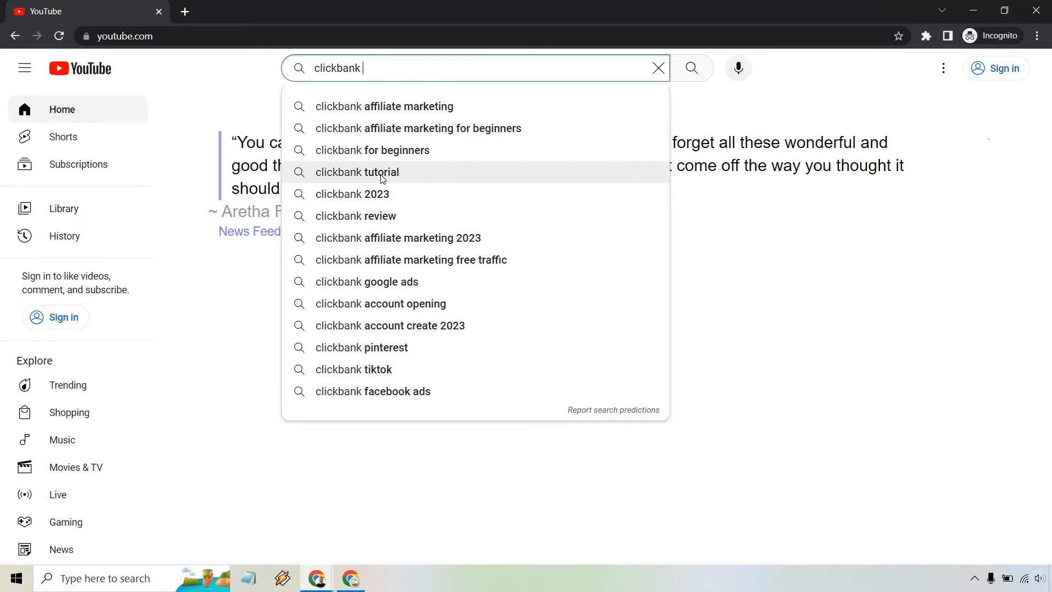
mouse_move(383, 232)
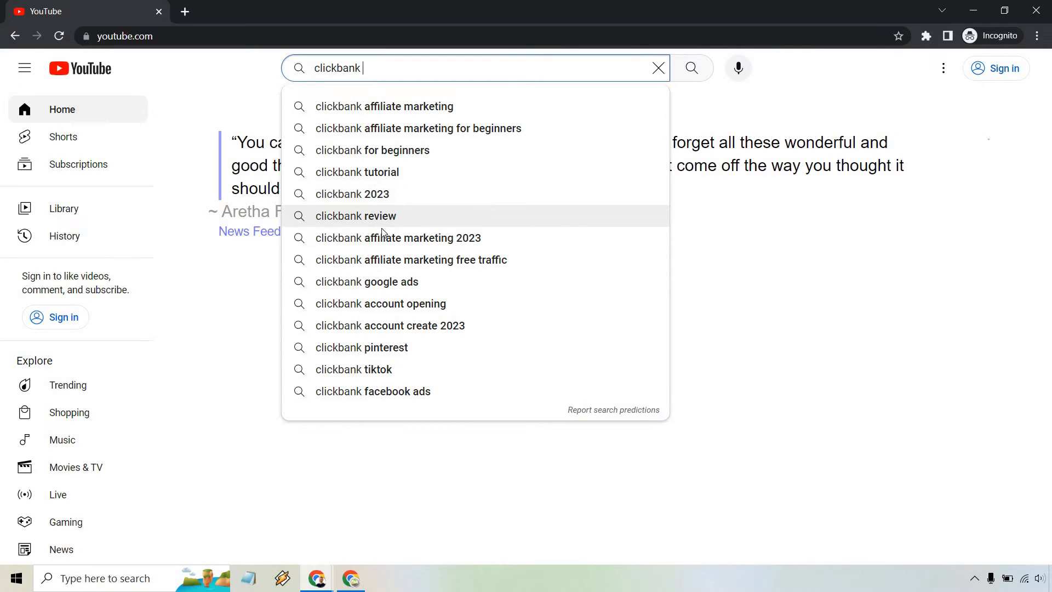
mouse_move(386, 264)
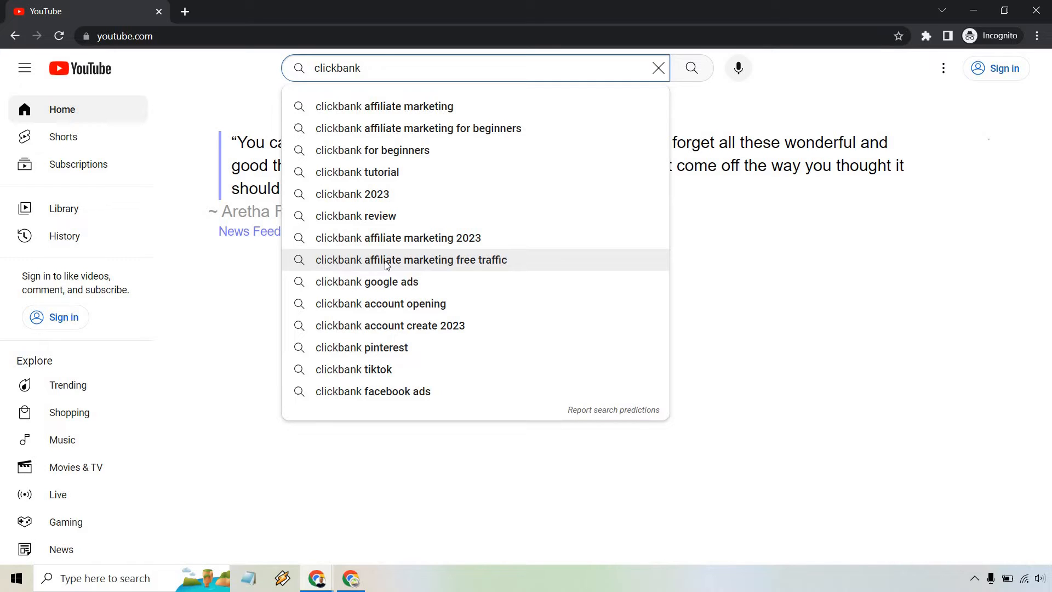
mouse_move(394, 191)
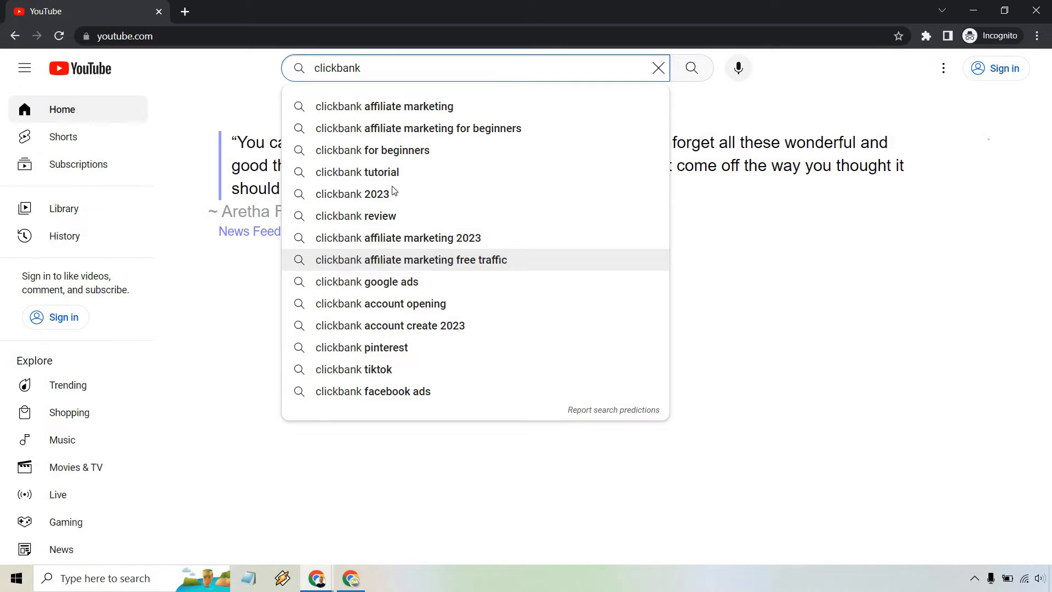
mouse_move(464, 6)
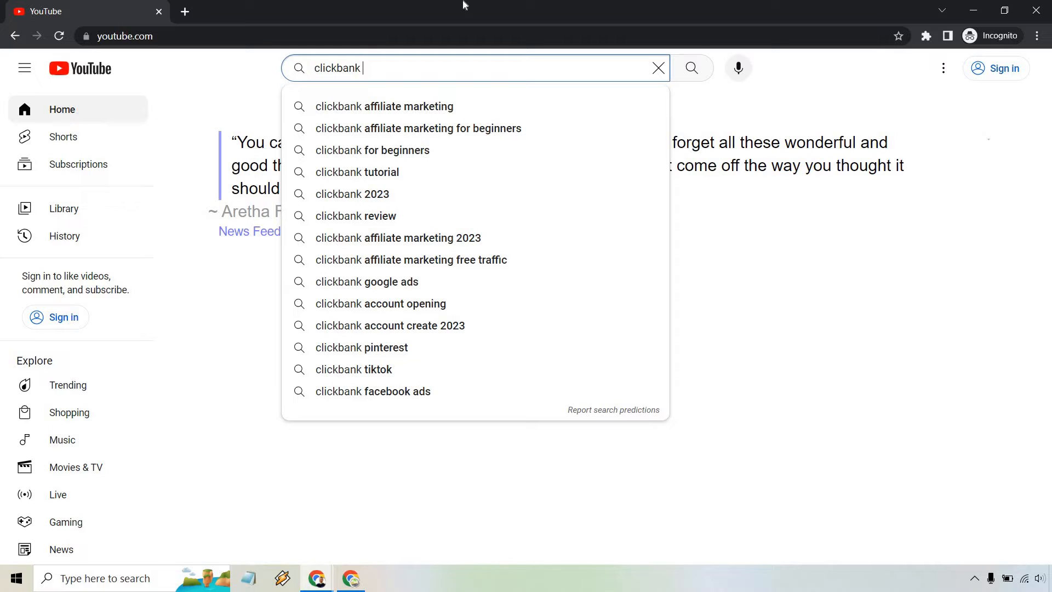
Step: Extend the query to 'clickbank affiliate marketing' to see its suggestions
text(a)
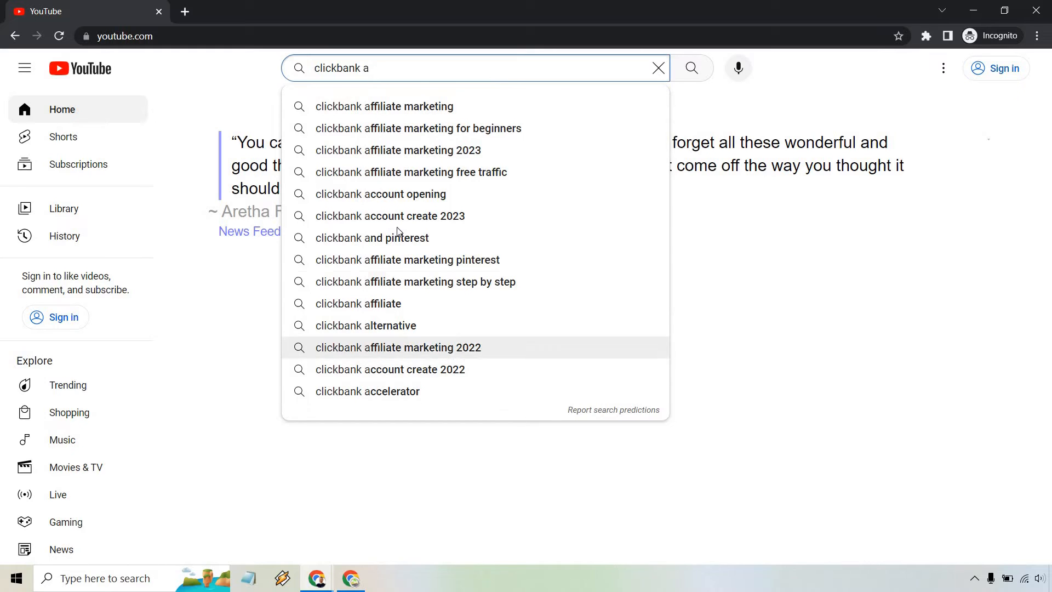
mouse_move(408, 260)
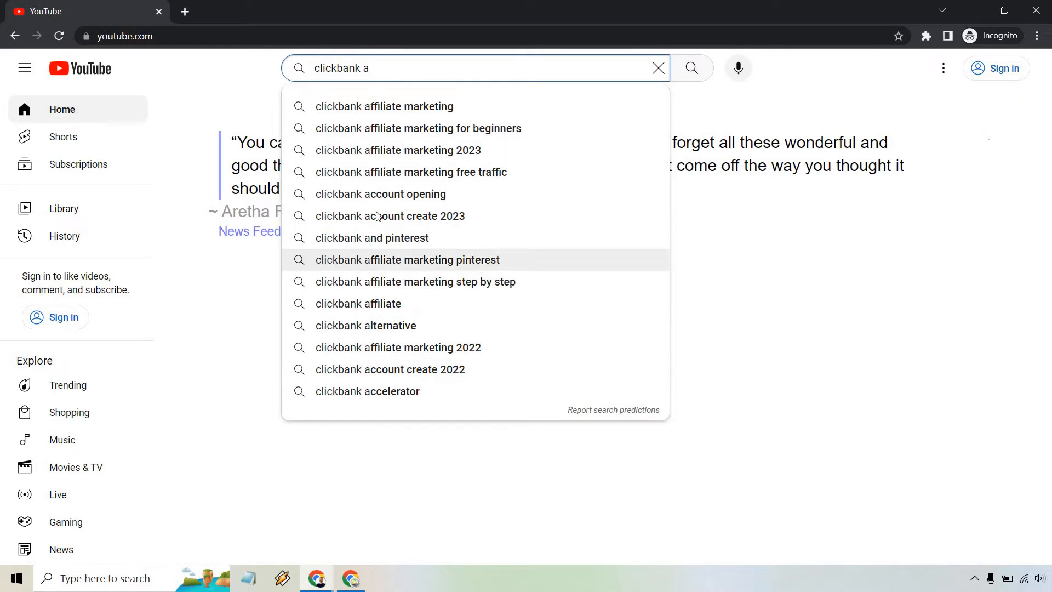
mouse_move(389, 149)
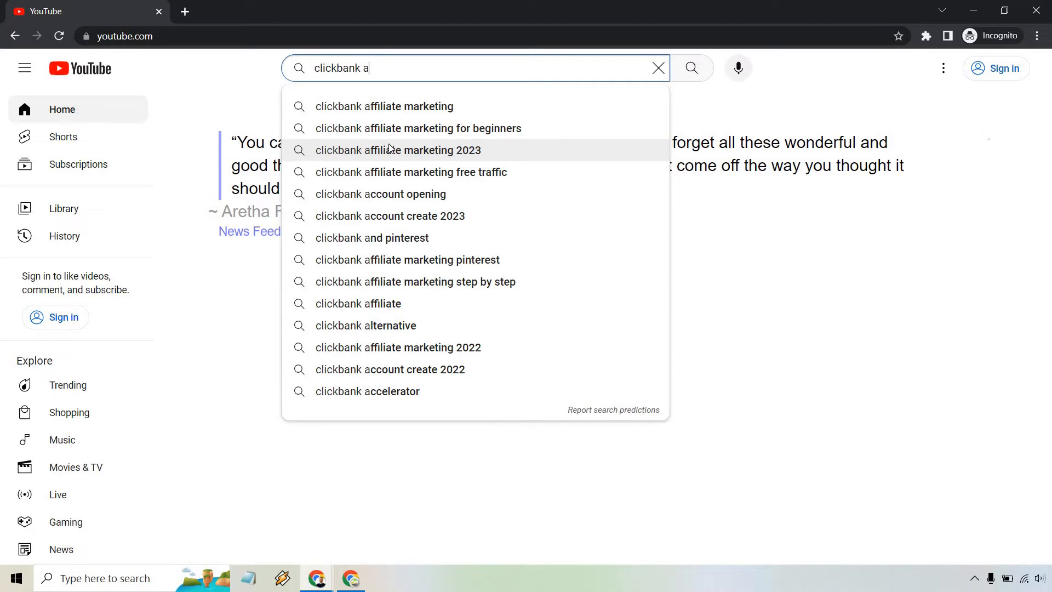
text(ffiliate)
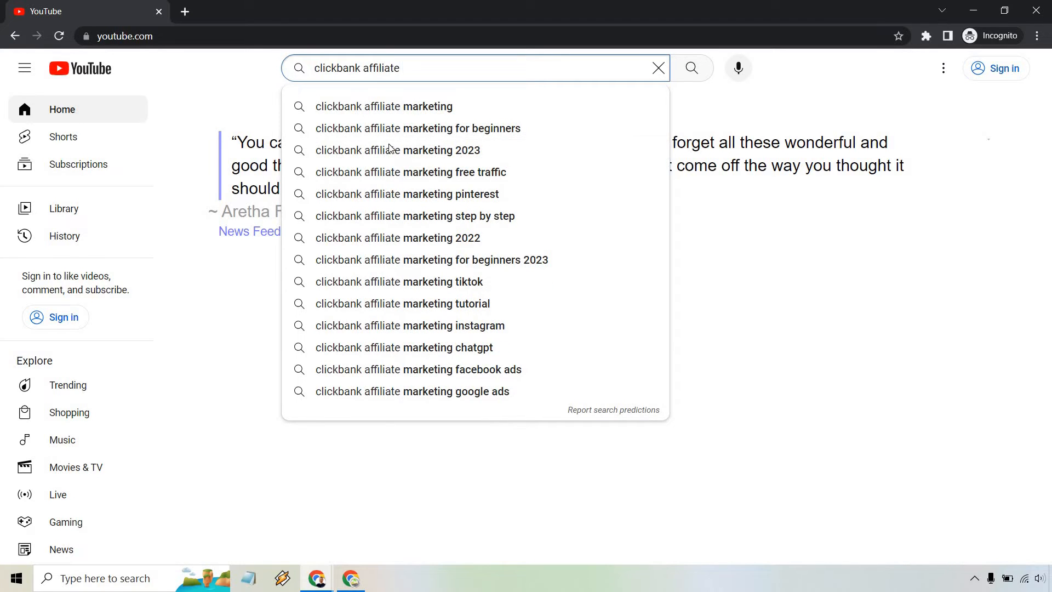
text(mar)
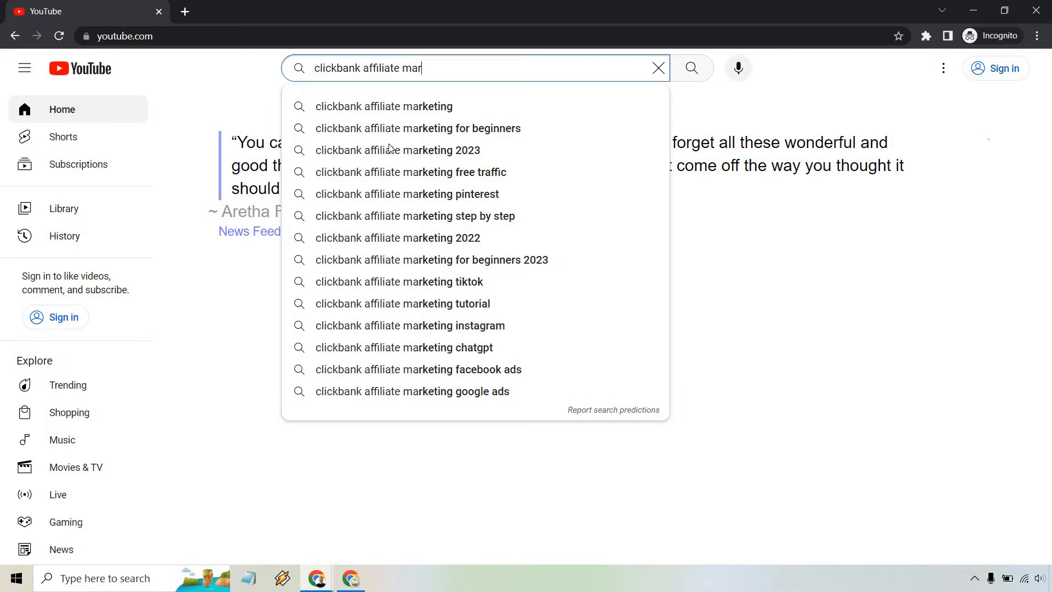
text(keting)
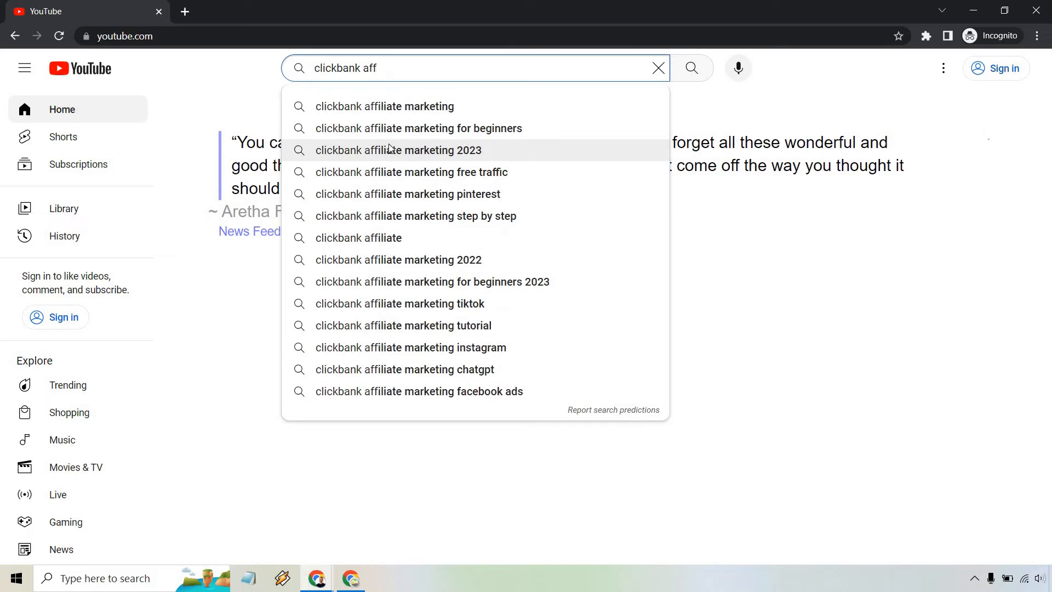
Step: Try 'clickbank' followed by b, c and h, removing each added letter afterward
text(clickbank b)
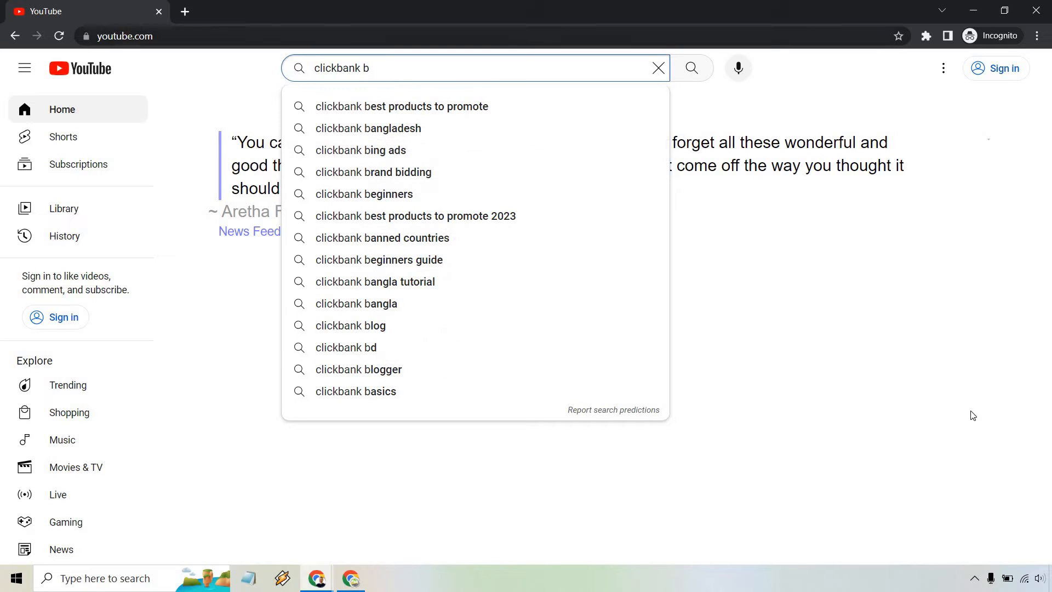
mouse_move(1005, 397)
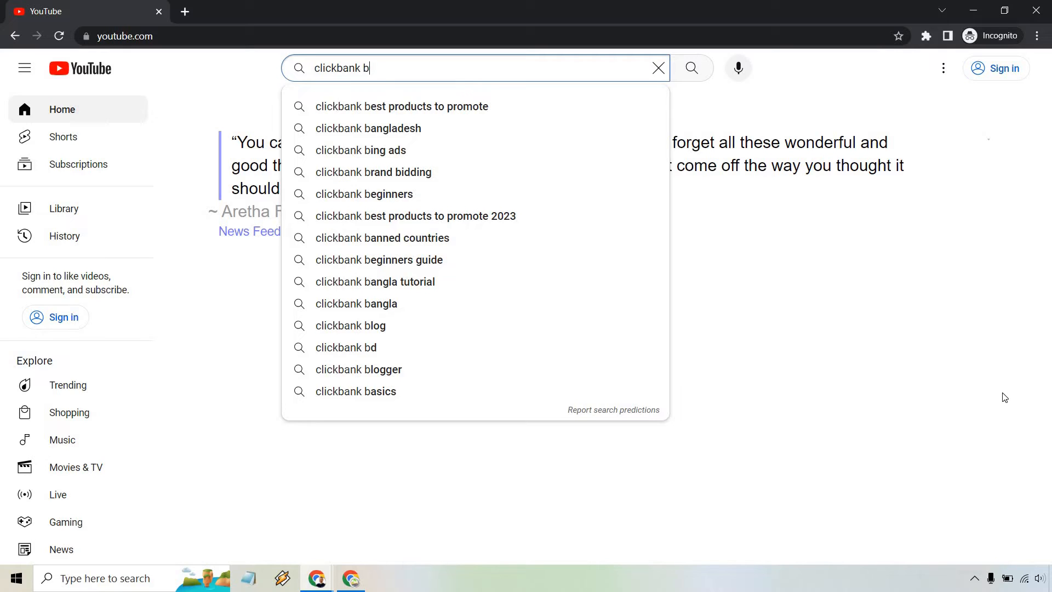
text(c)
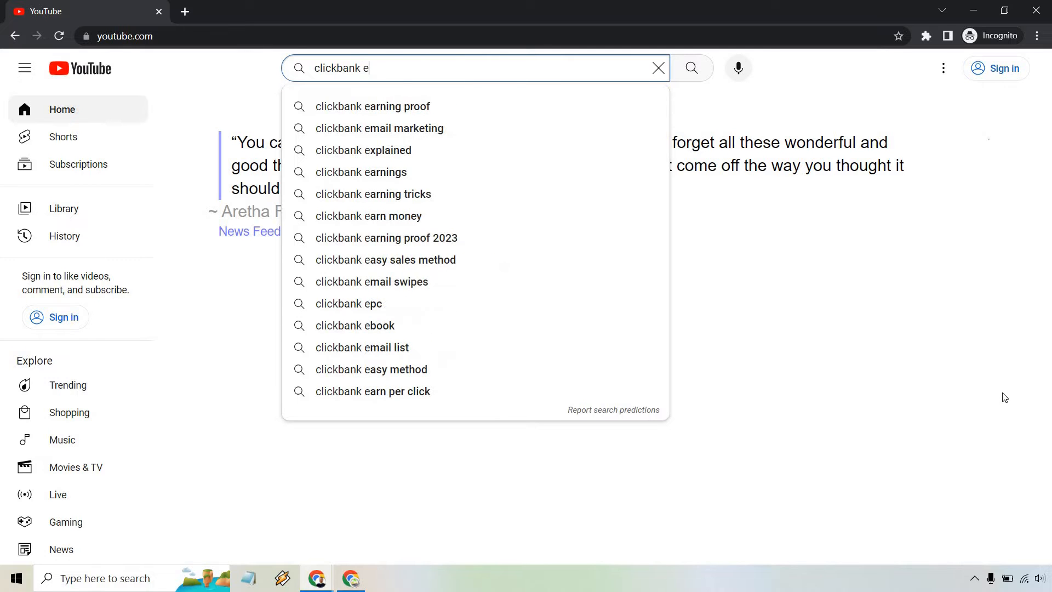
key(backspace)
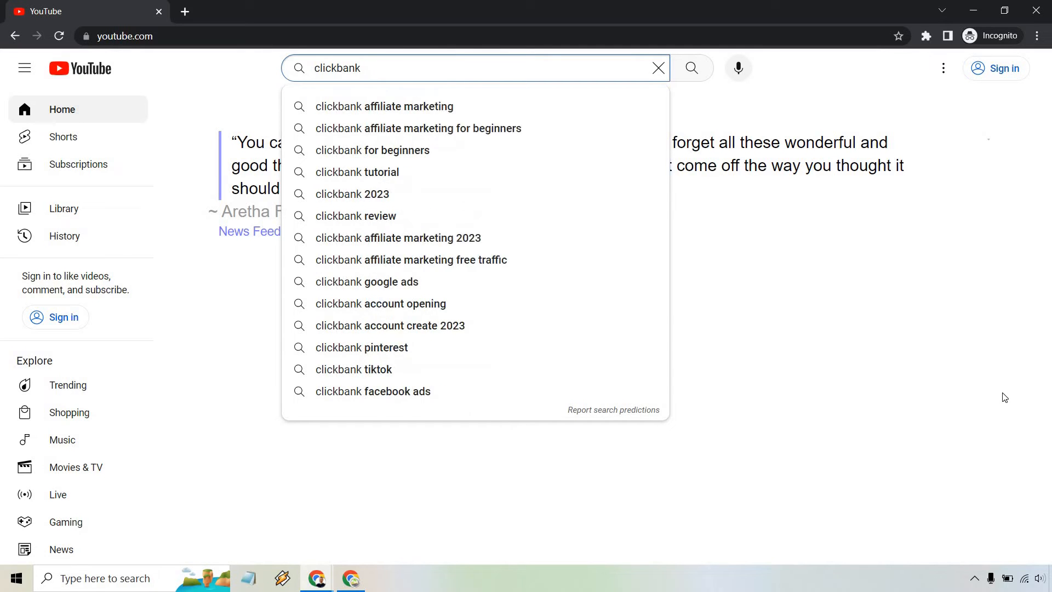
text(h)
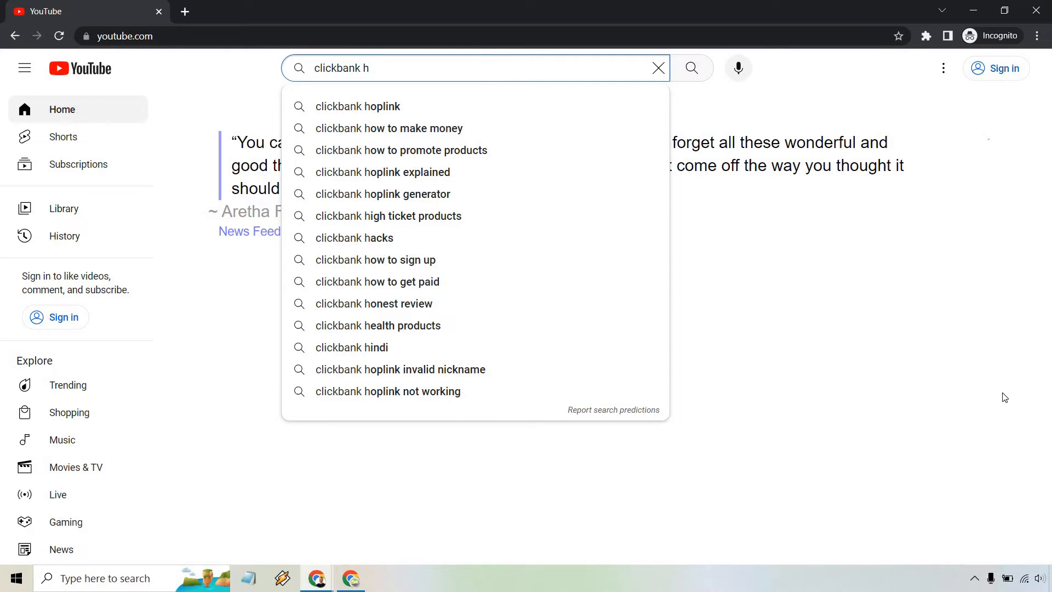
key(Backspace)
text(is youtube)
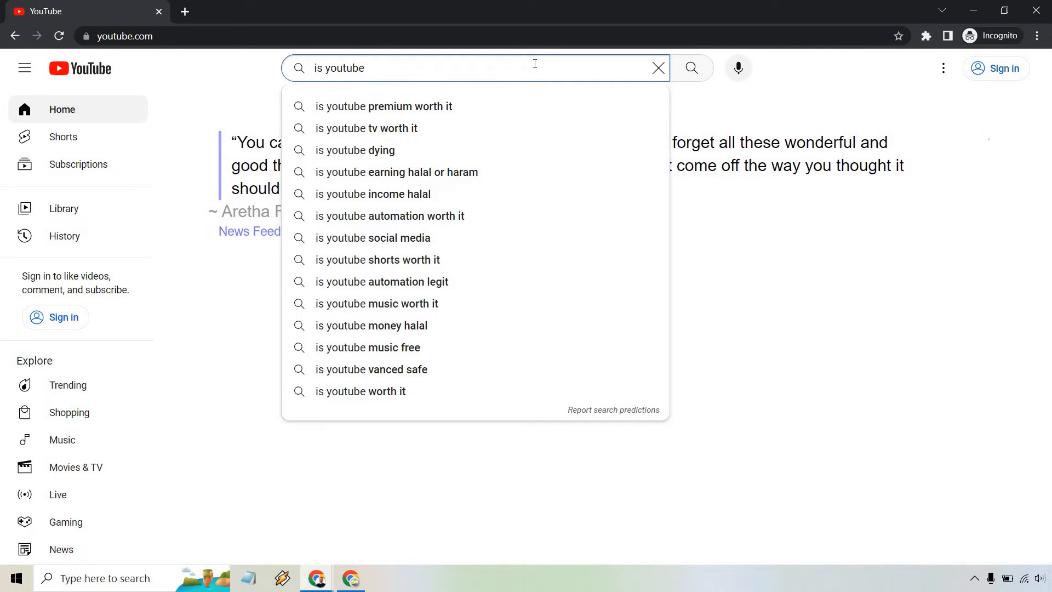
mouse_move(478, 128)
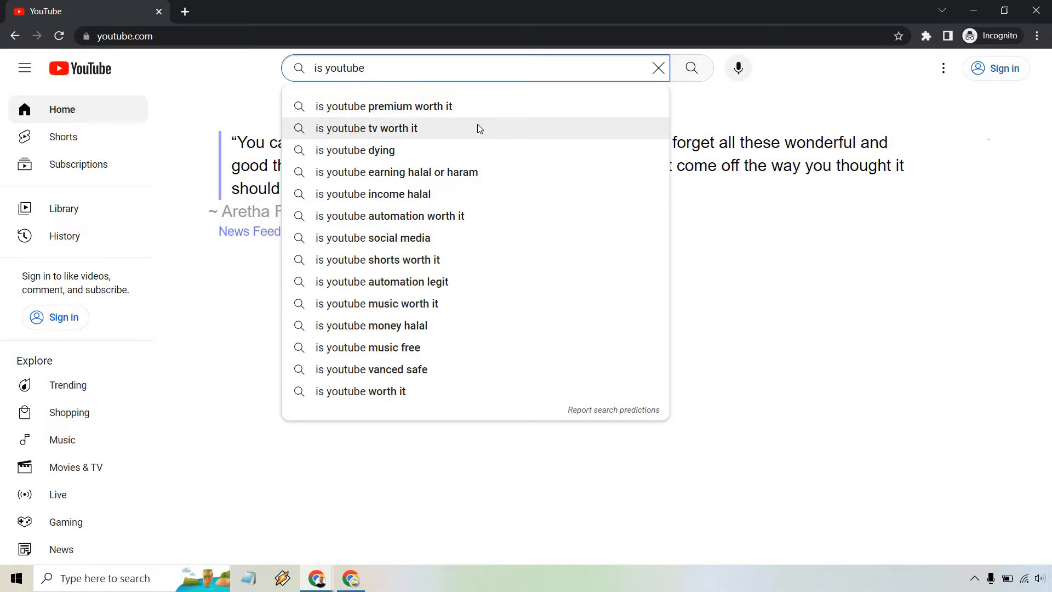
mouse_move(481, 106)
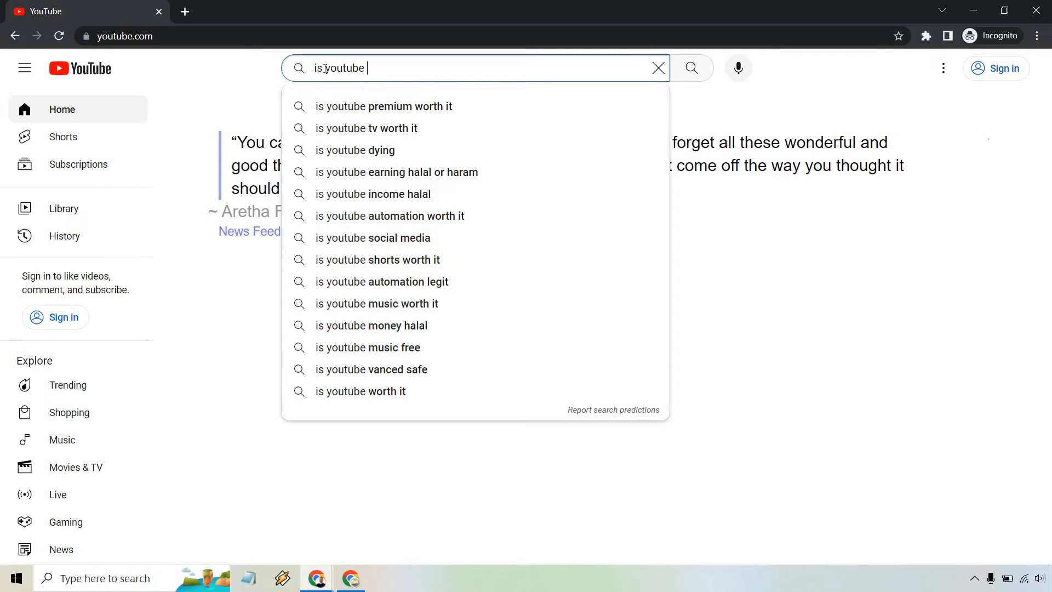
Step: Change the search to 'does youtube' plus a letter to view question suggestions
text(does youtube)
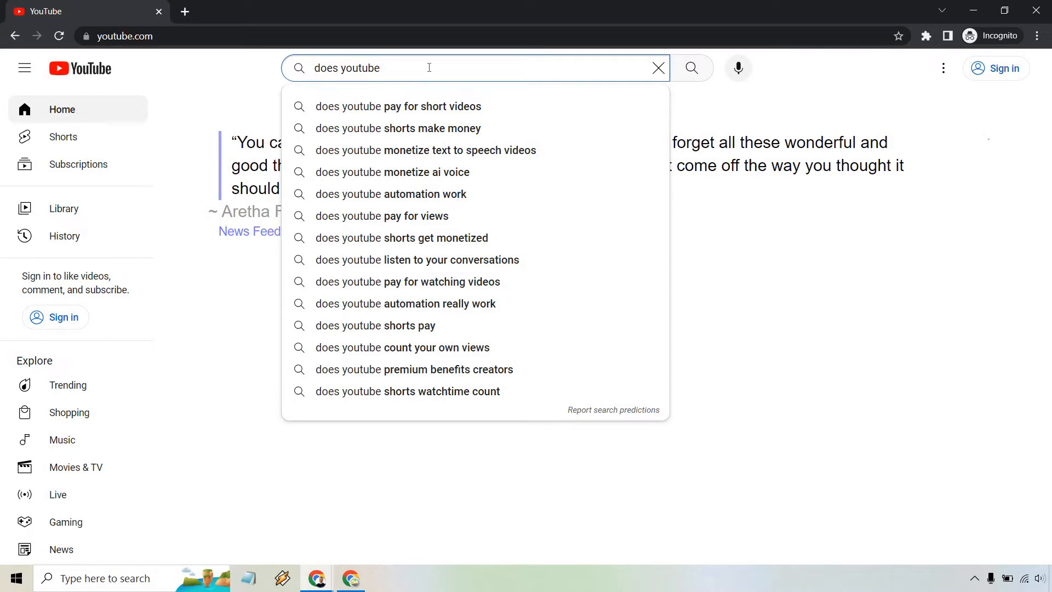
text(b)
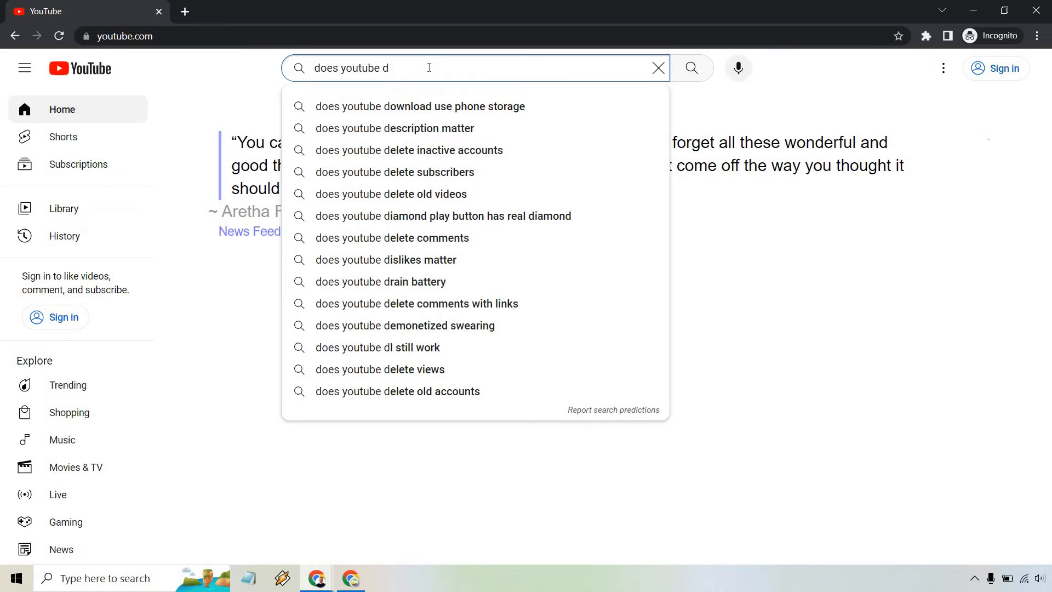
mouse_move(369, 552)
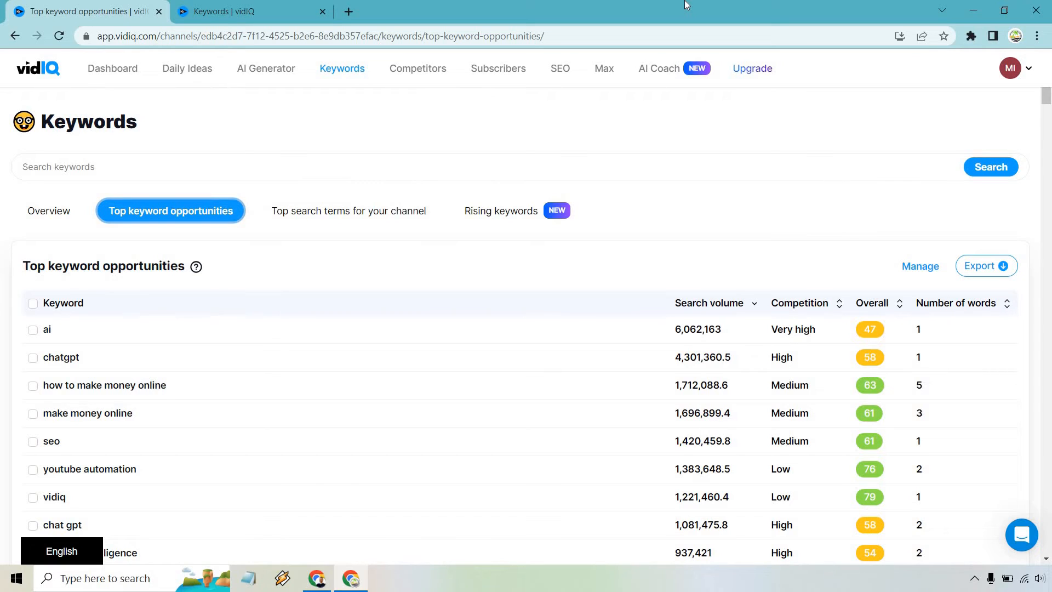
mouse_move(780, 111)
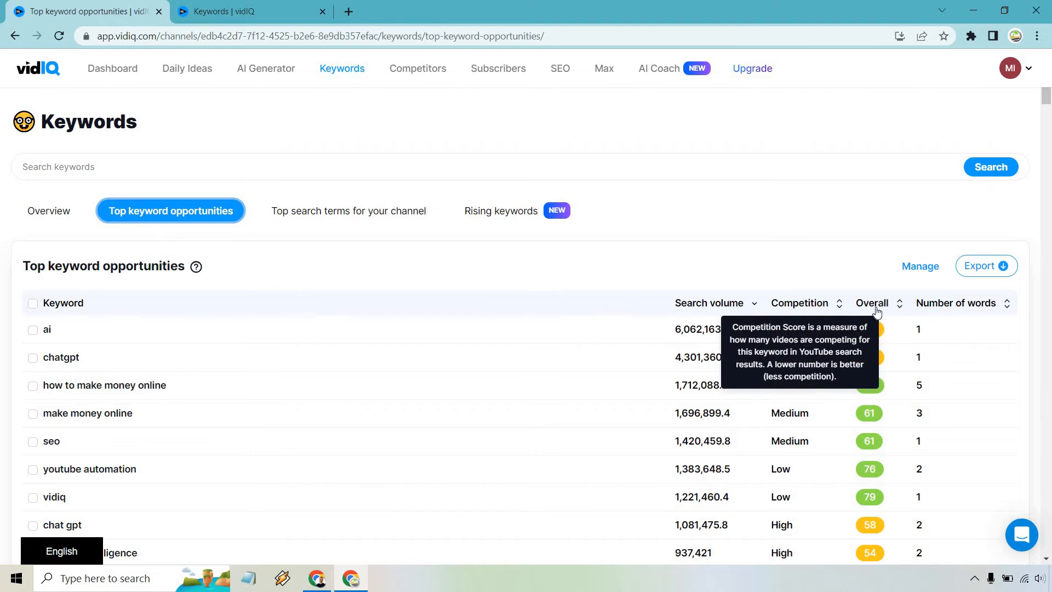
mouse_move(873, 302)
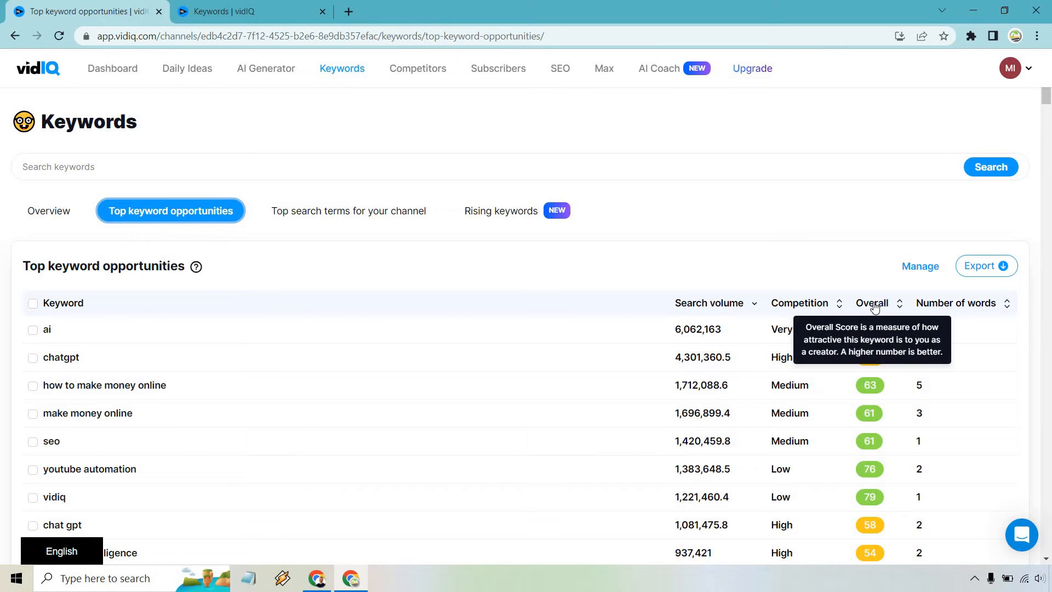
mouse_move(872, 441)
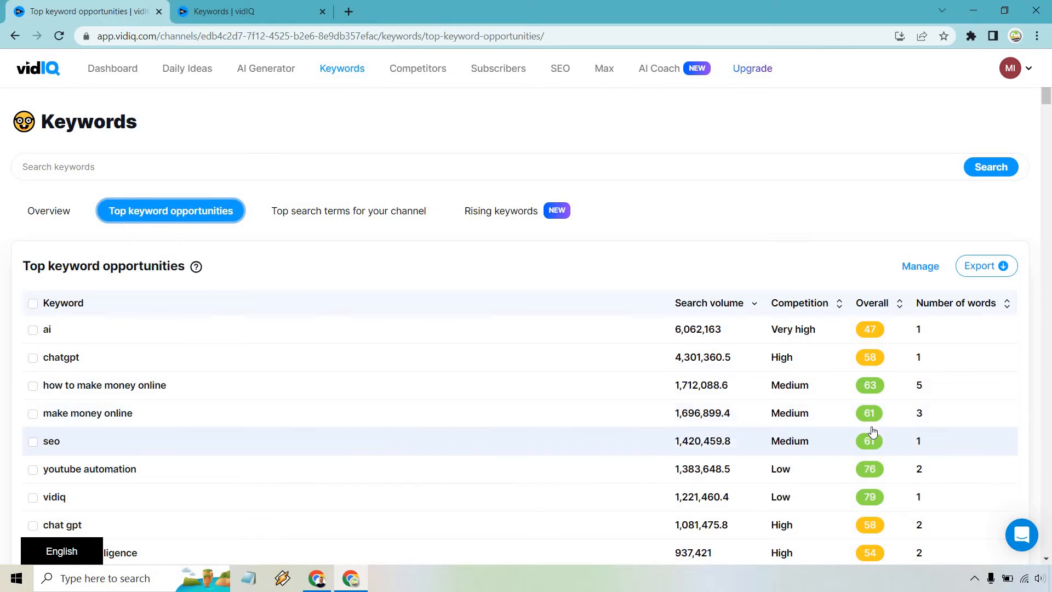
mouse_move(803, 307)
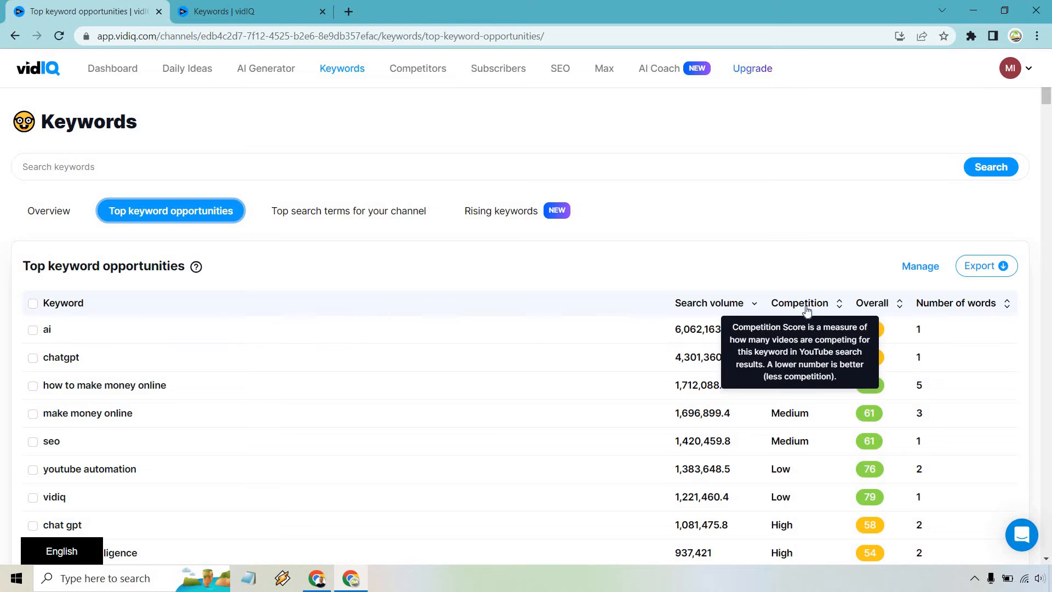
mouse_move(872, 303)
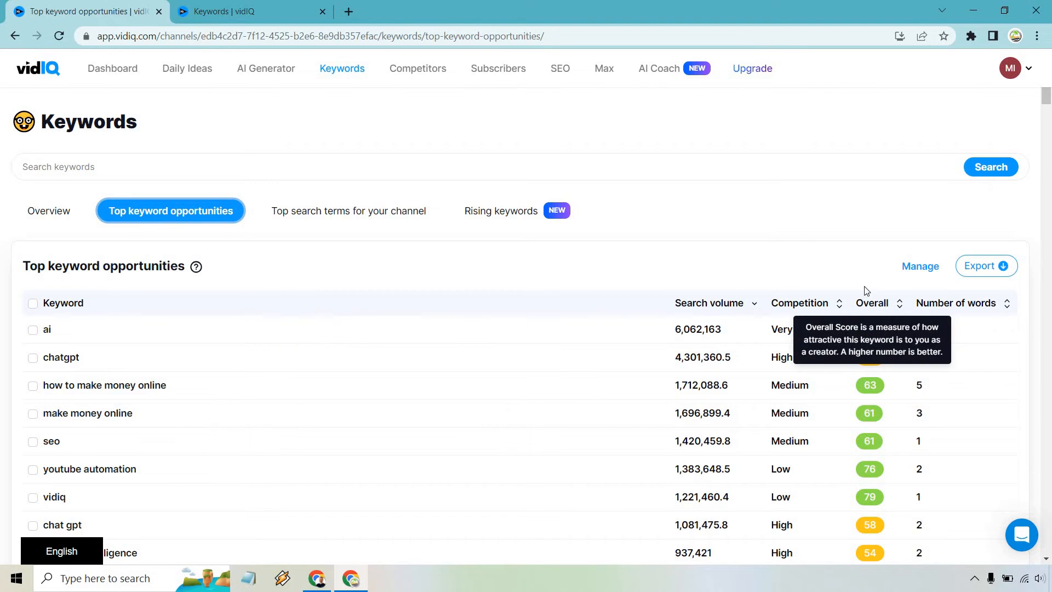
scroll(down, 3)
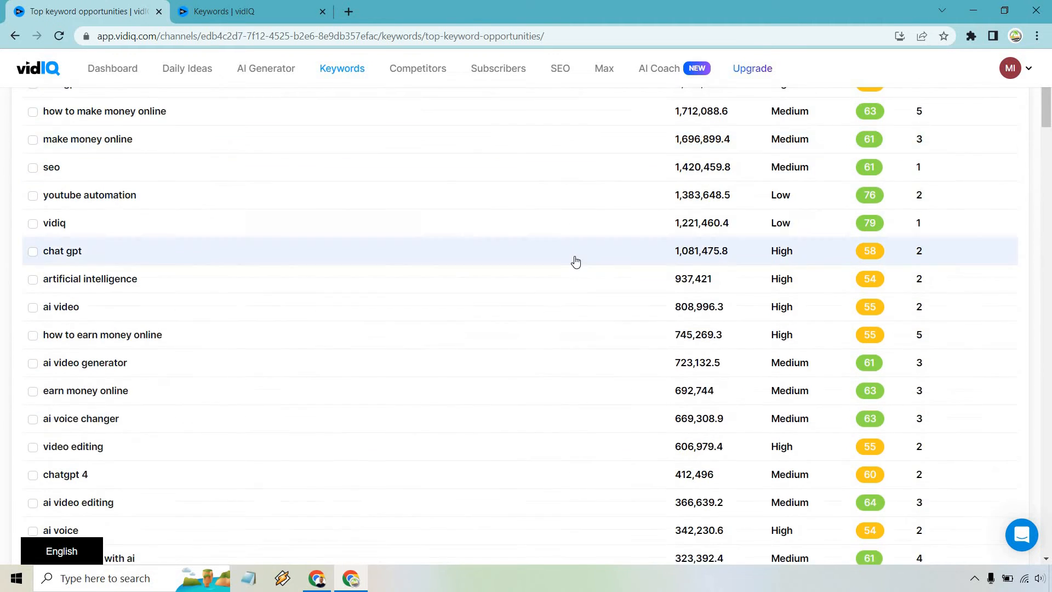
scroll(down, 3)
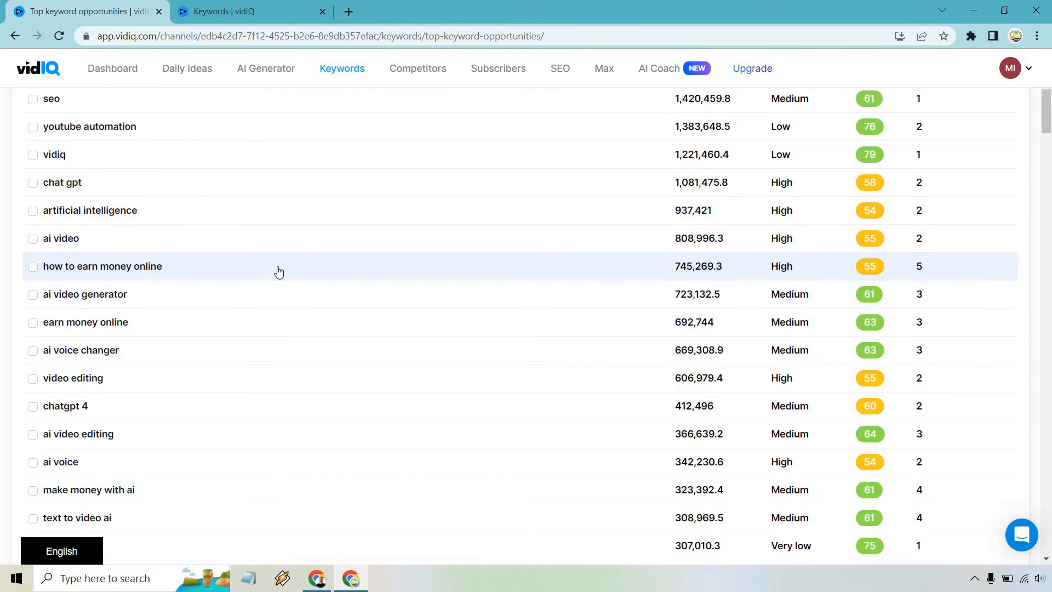
scroll(down, 3)
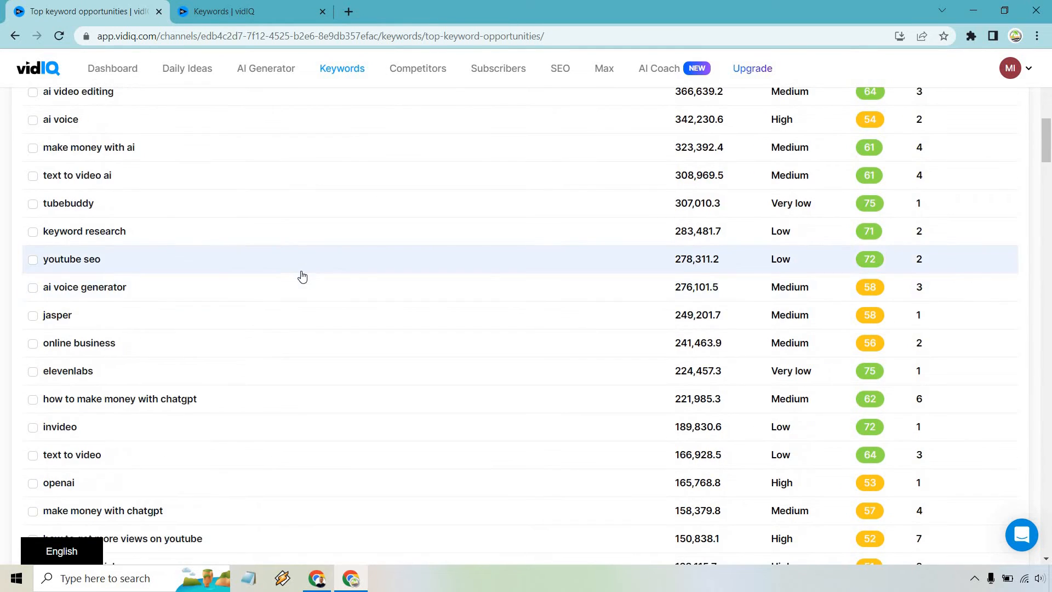
scroll(down, 3)
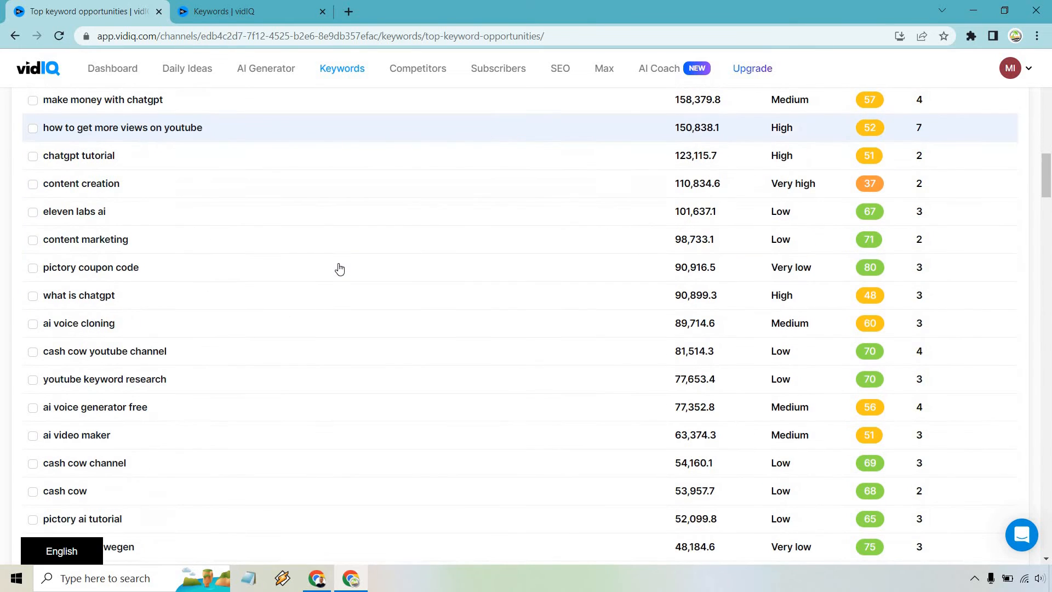
scroll(down, 3)
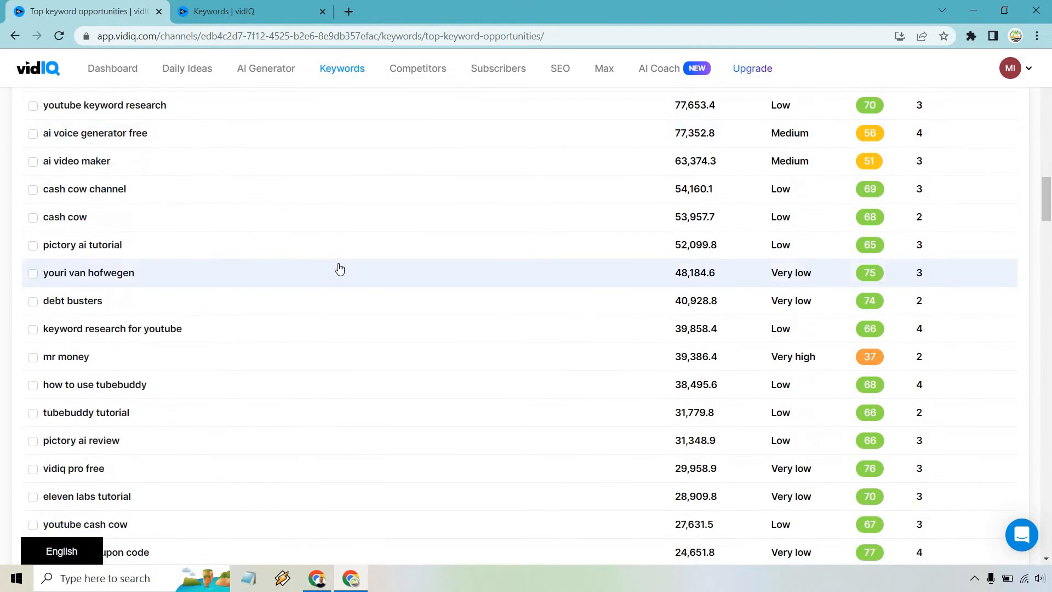
scroll(down, 3)
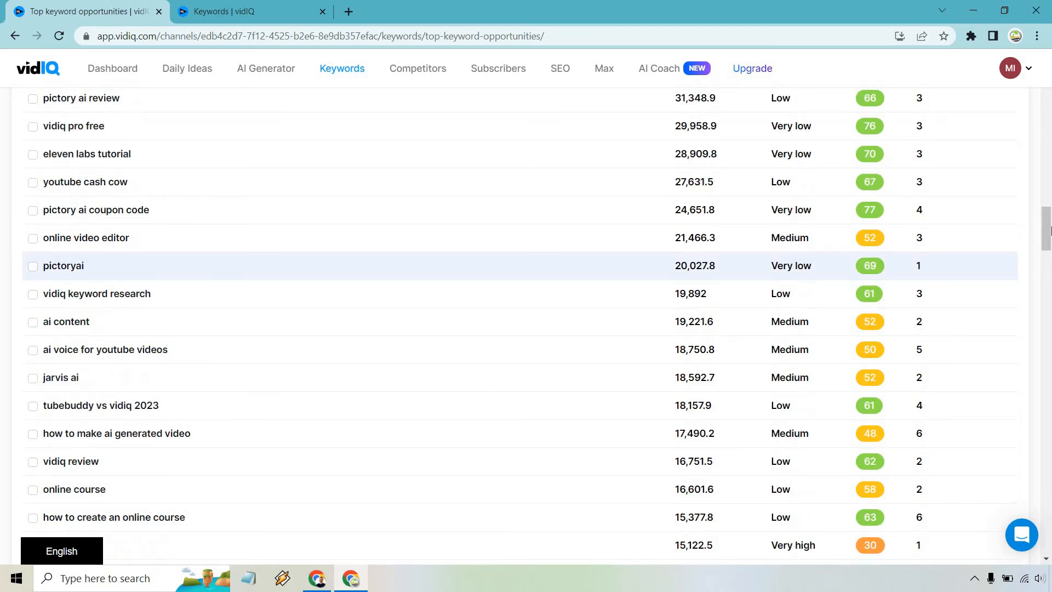
scroll(down, 3)
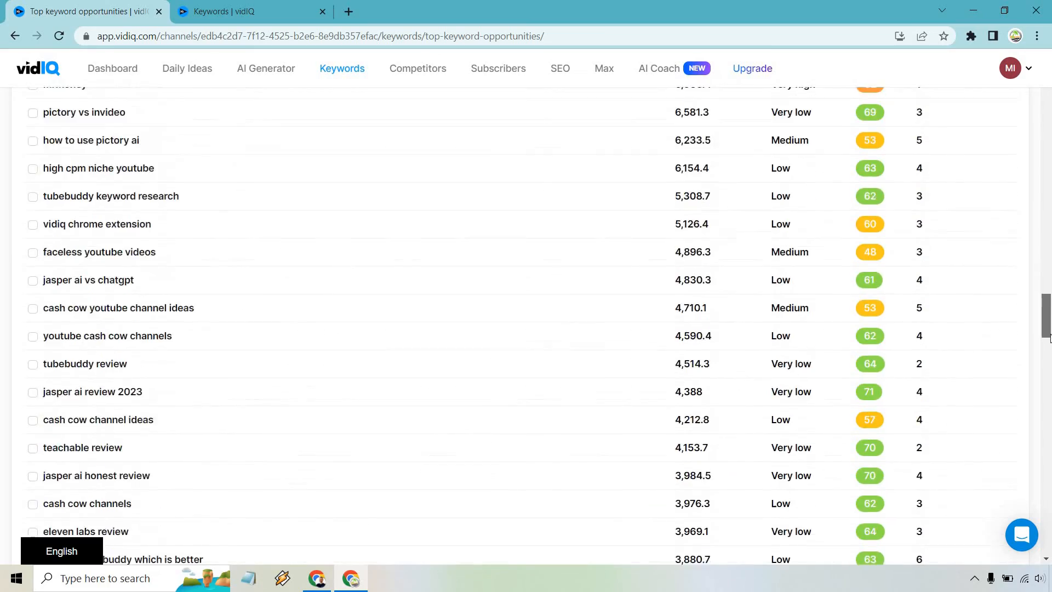
scroll(up, 3)
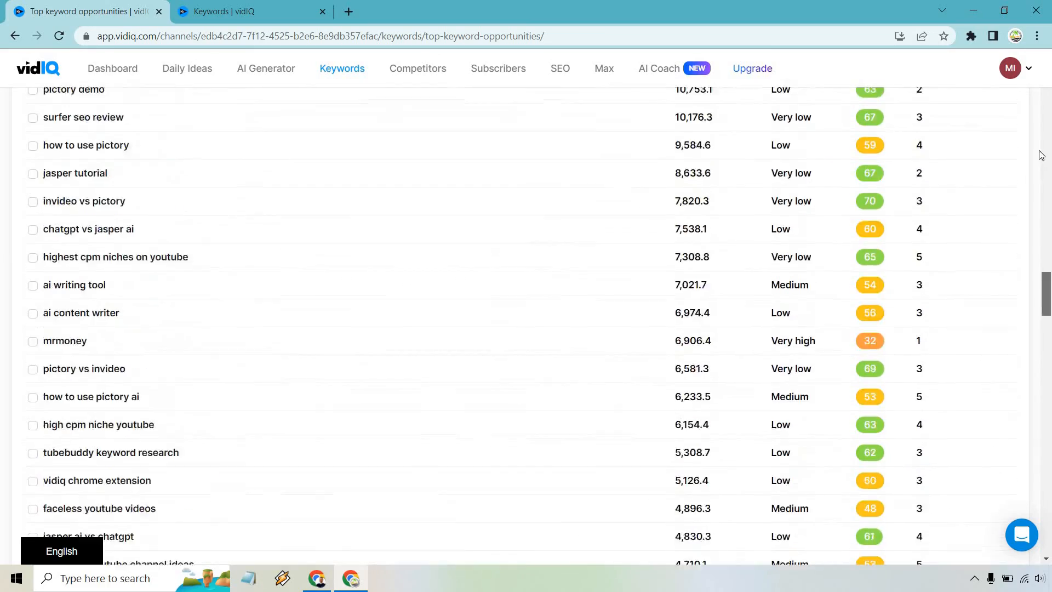
scroll(up, 3)
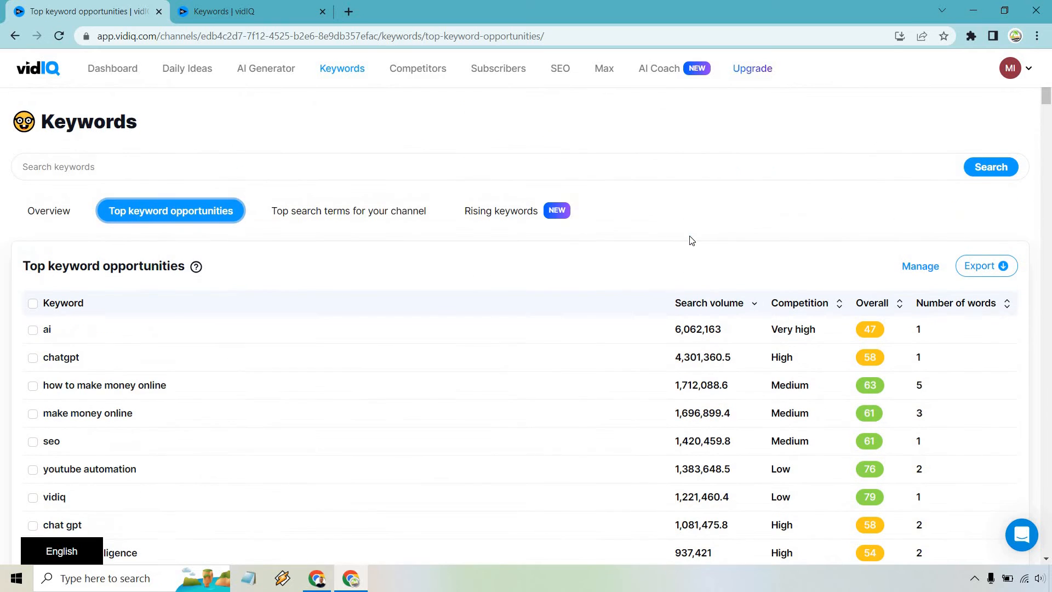
click(499, 210)
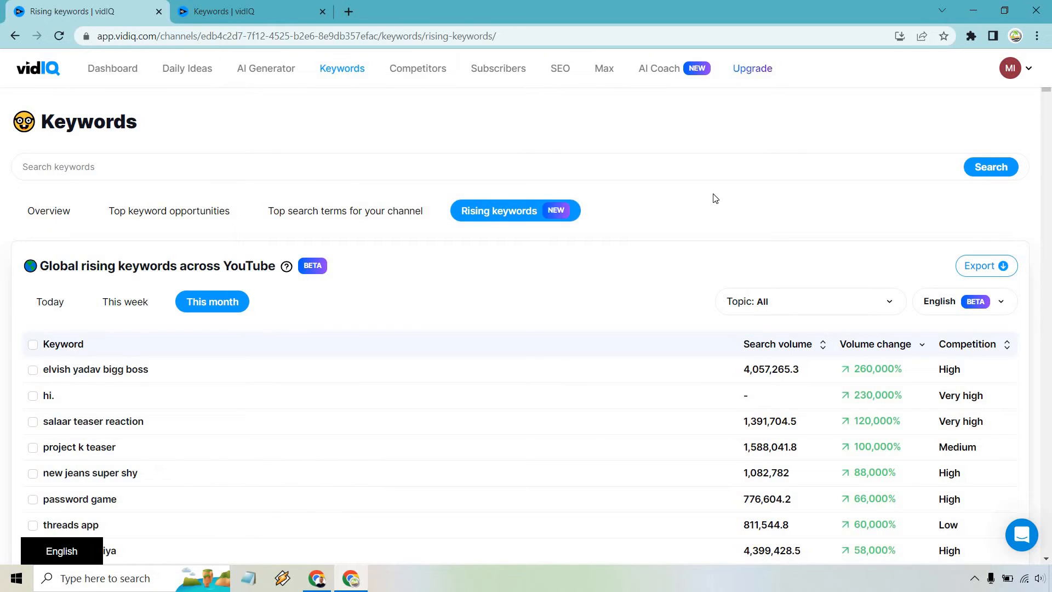
mouse_move(763, 241)
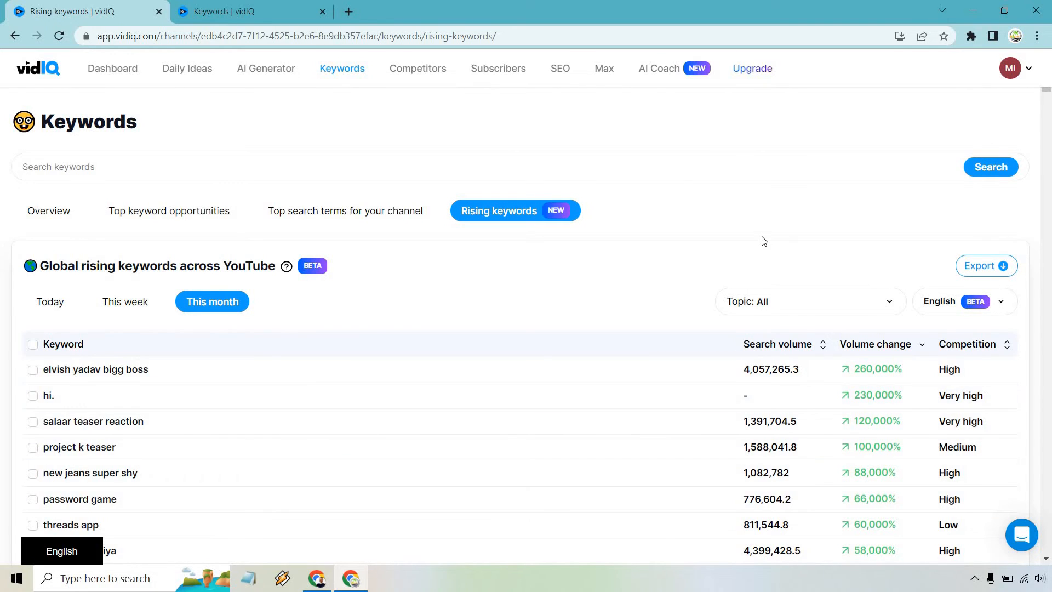
mouse_move(166, 375)
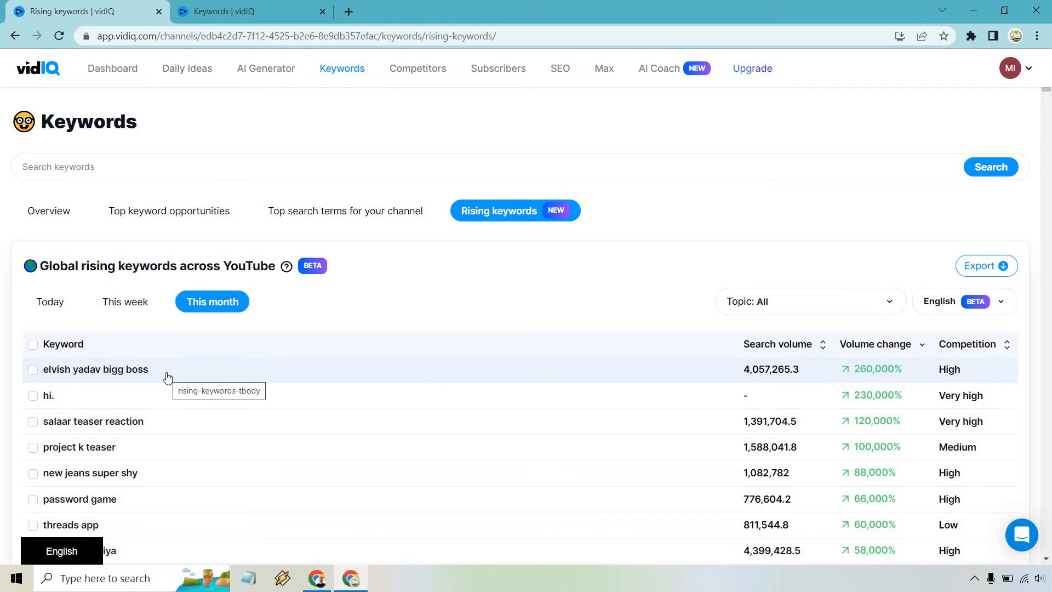
mouse_move(658, 250)
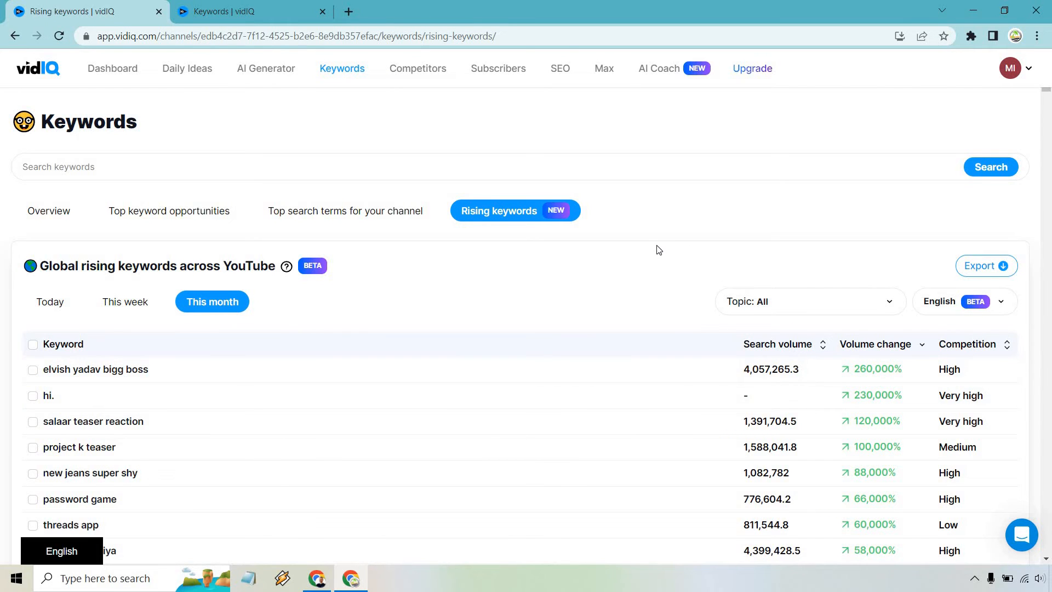
Step: Scroll down through this month's rising keywords list, then back up
scroll(down, 3)
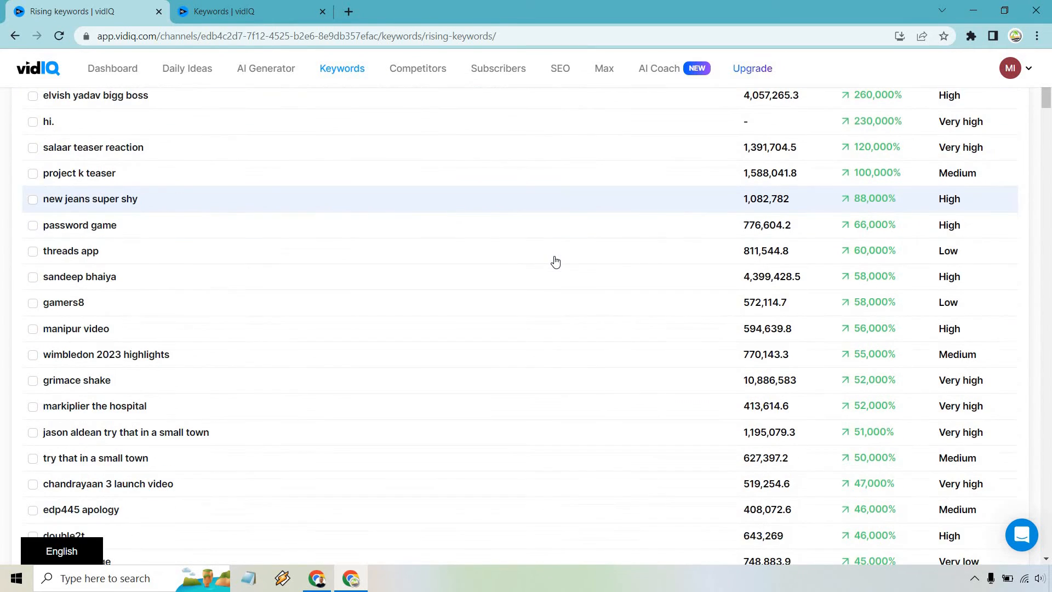
scroll(down, 3)
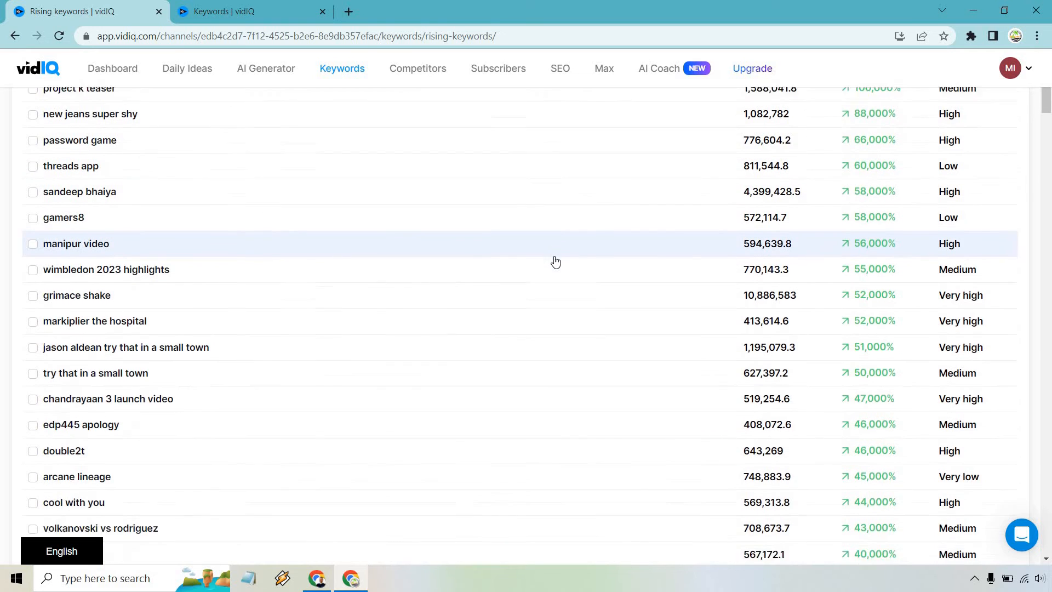
scroll(down, 3)
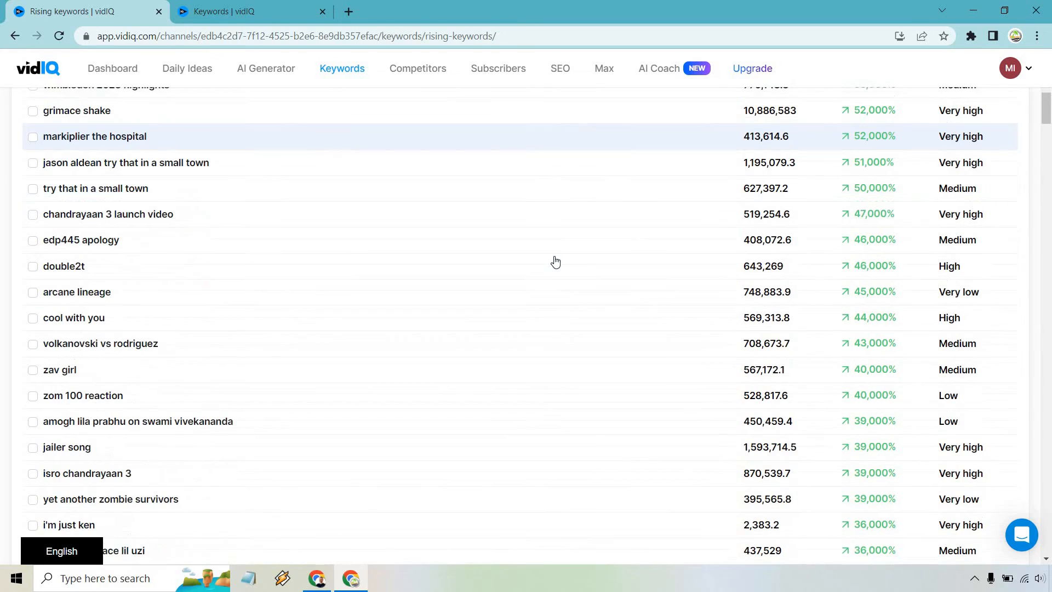
scroll(down, 3)
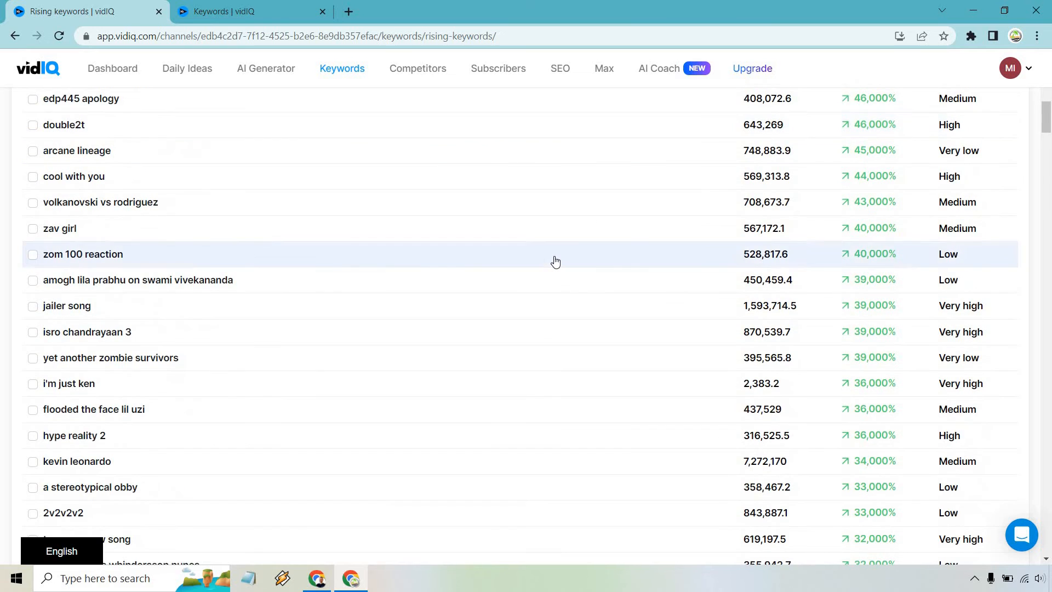
scroll(down, 3)
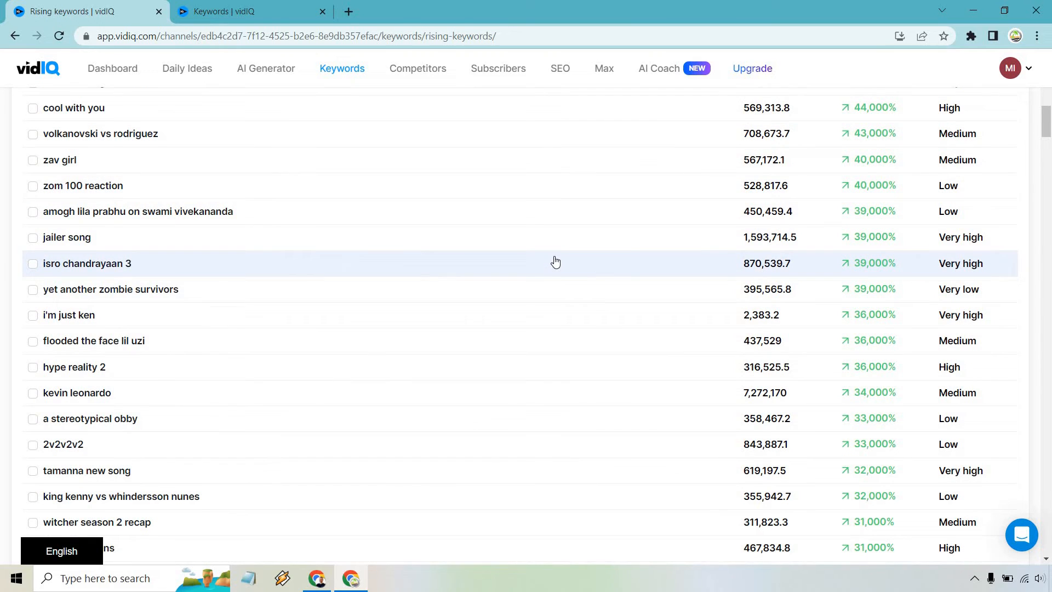
scroll(down, 3)
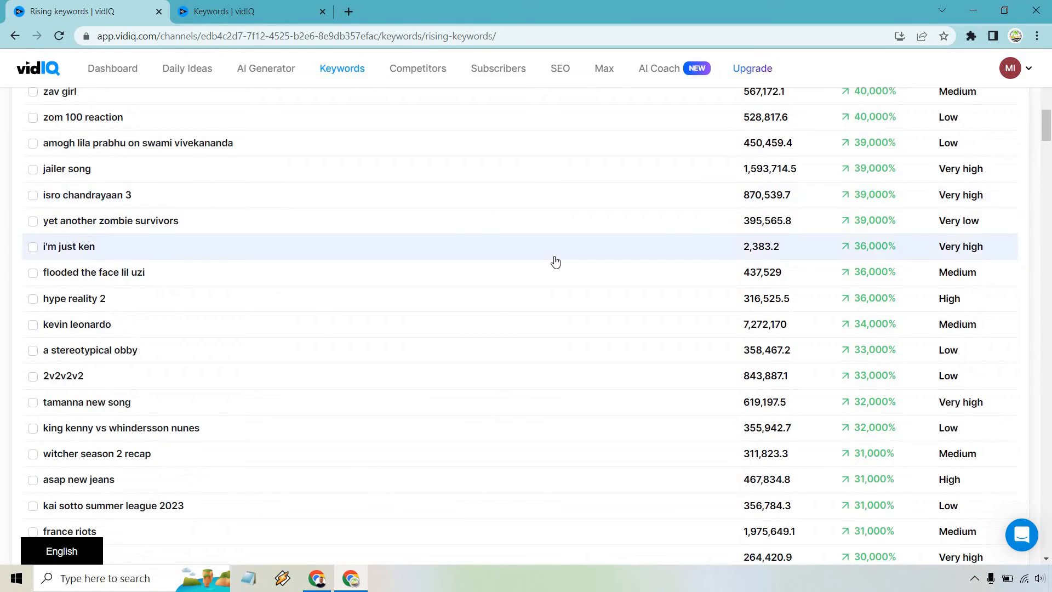
scroll(down, 3)
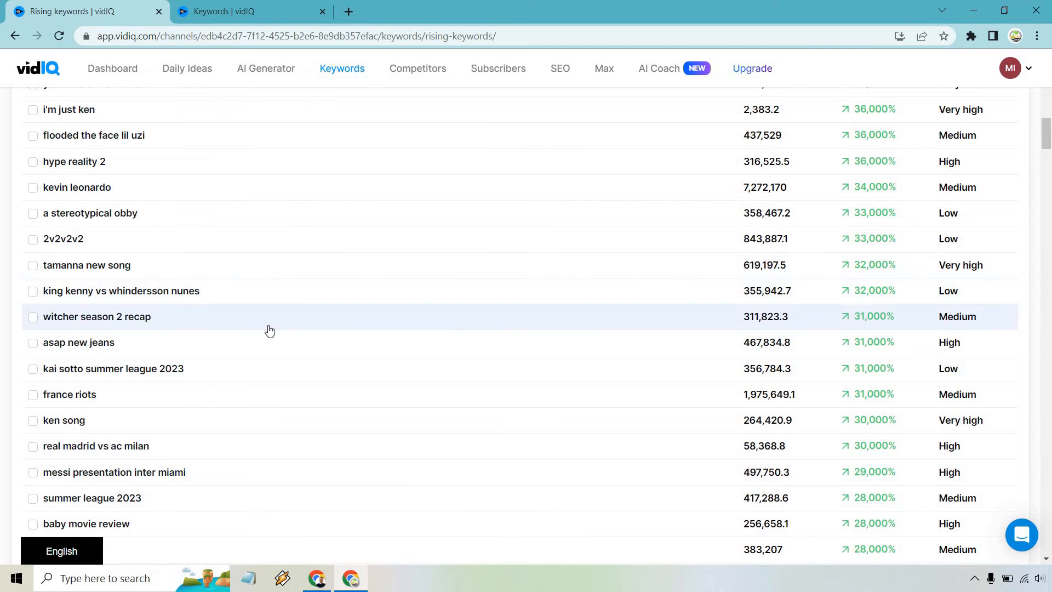
mouse_move(544, 329)
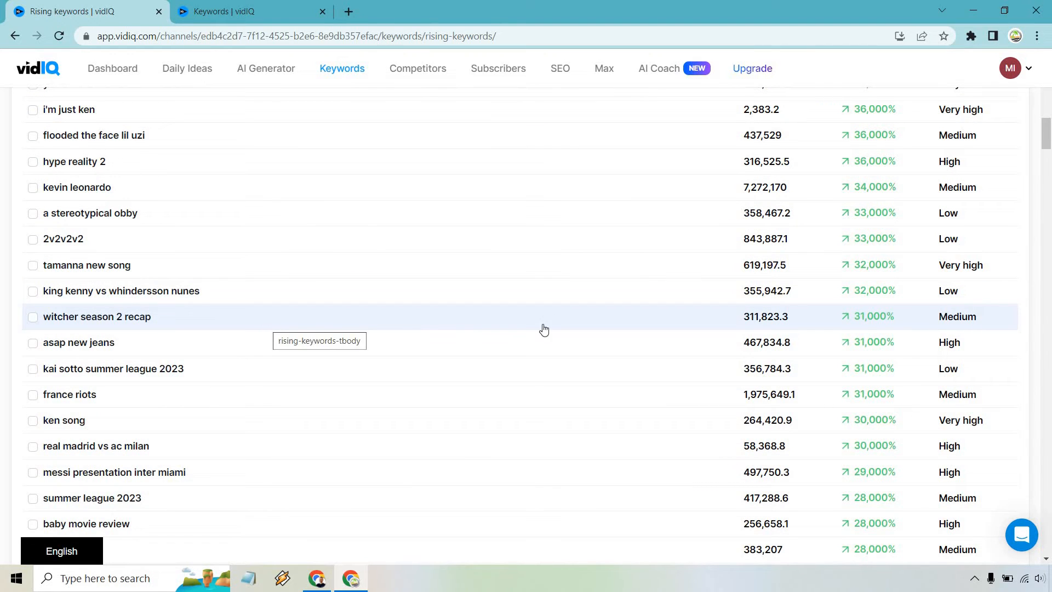
scroll(up, 3)
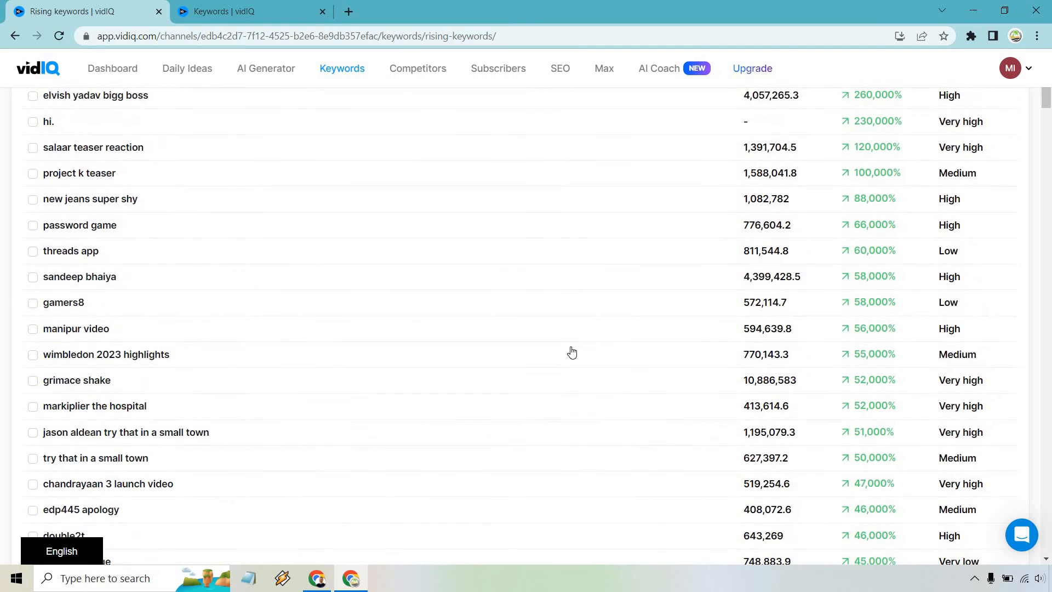
scroll(up, 3)
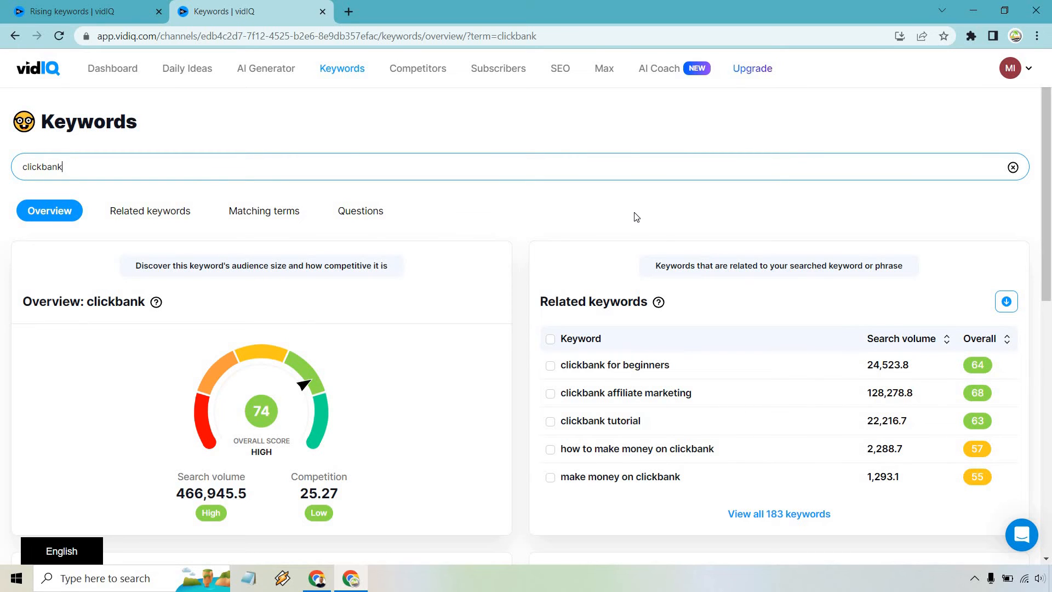
mouse_move(480, 185)
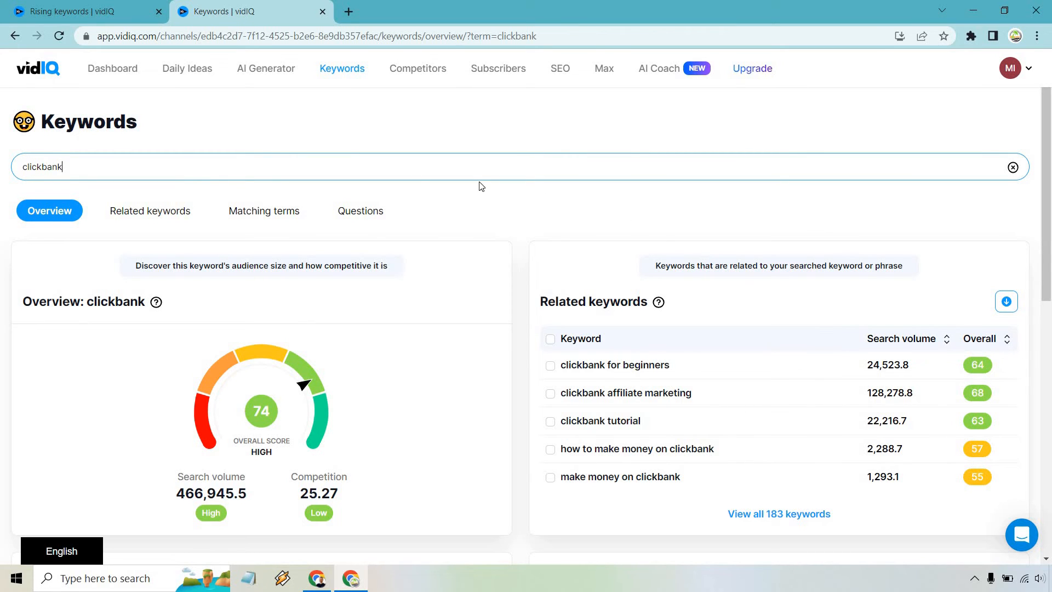
mouse_move(96, 167)
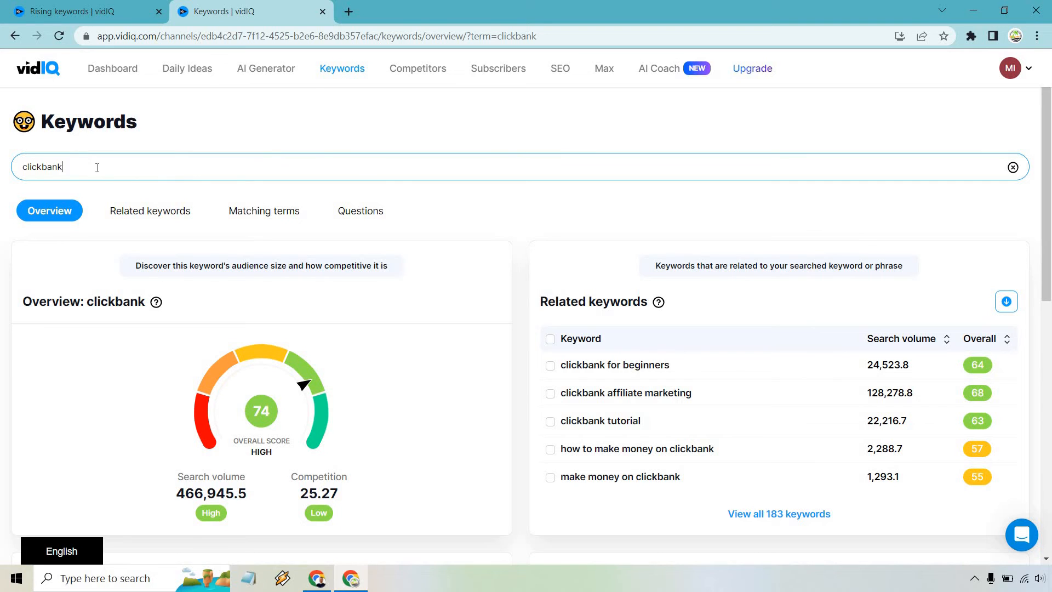
mouse_move(505, 195)
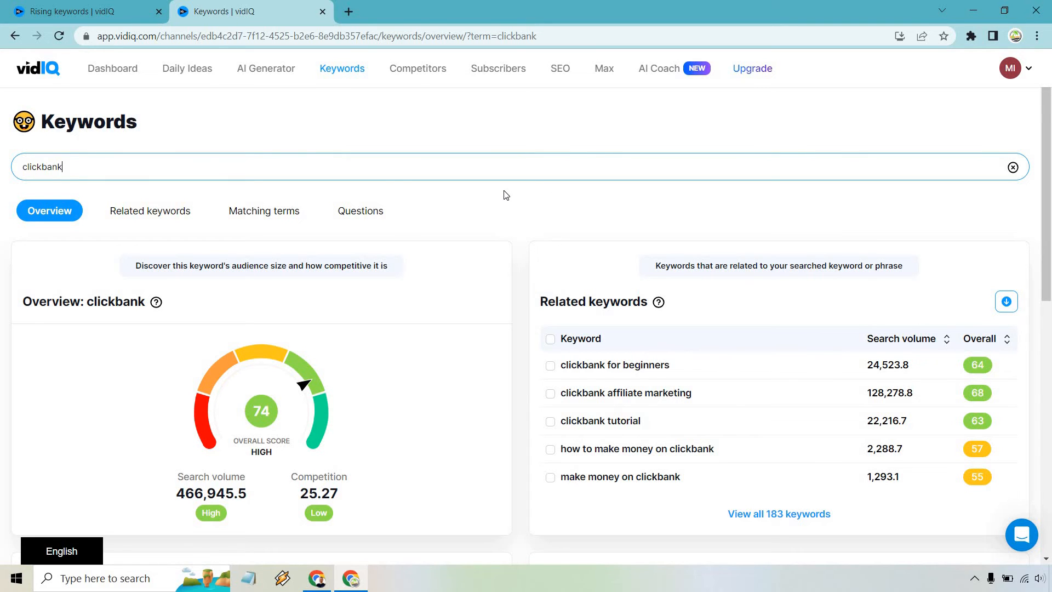
scroll(down, 3)
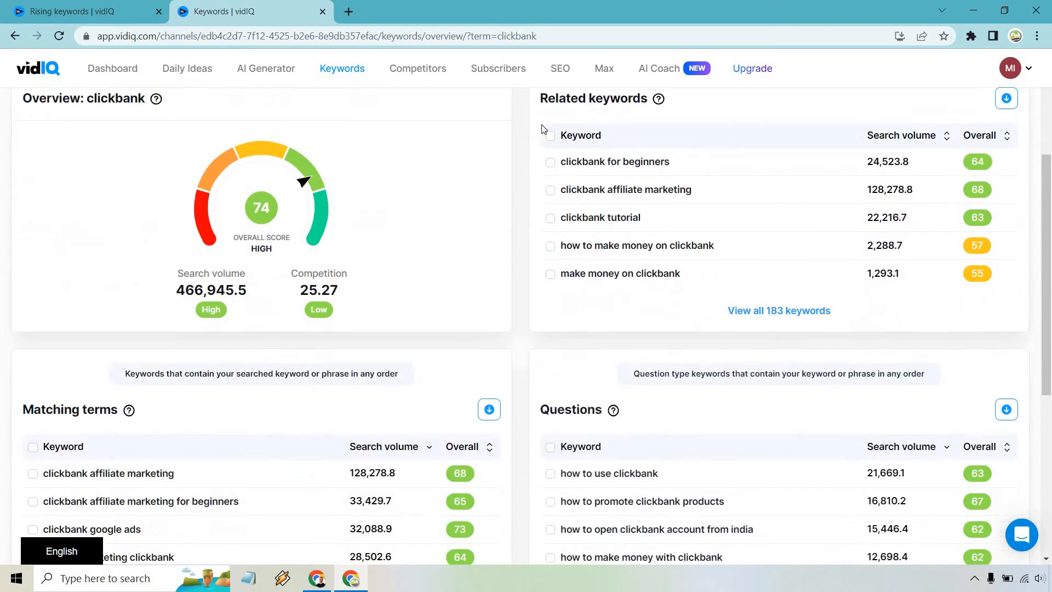
scroll(down, 3)
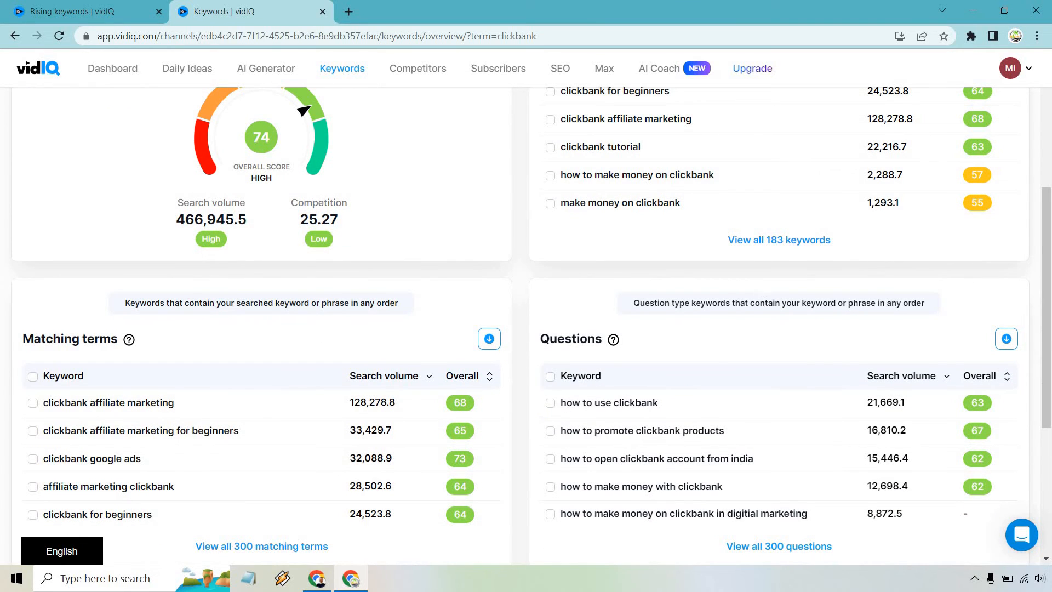
scroll(down, 3)
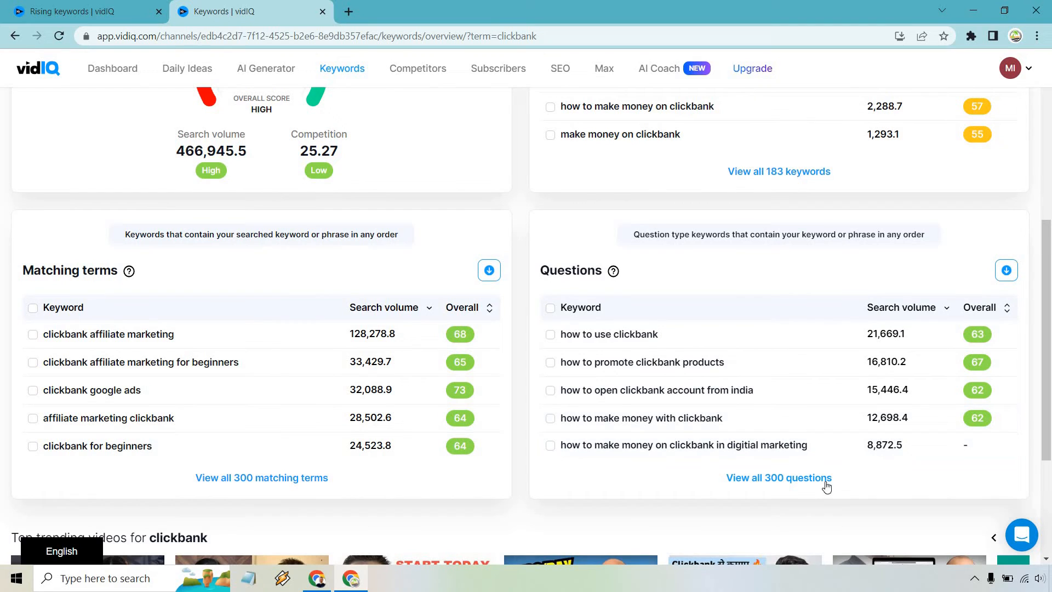
Step: Open all 300 clickbank question keywords and scroll through the Questions tab
click(777, 477)
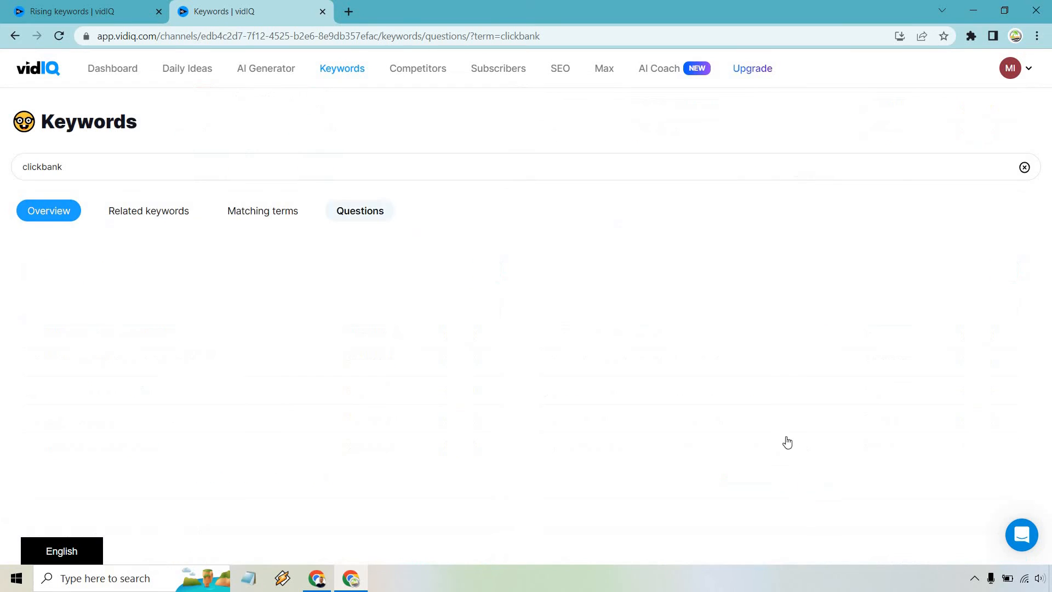
click(360, 210)
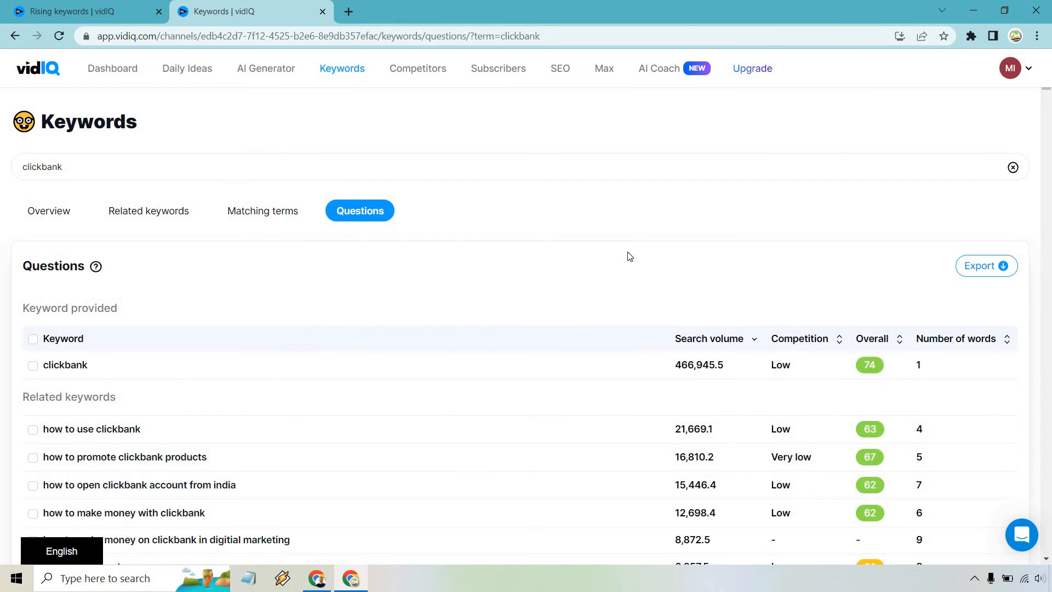
scroll(down, 3)
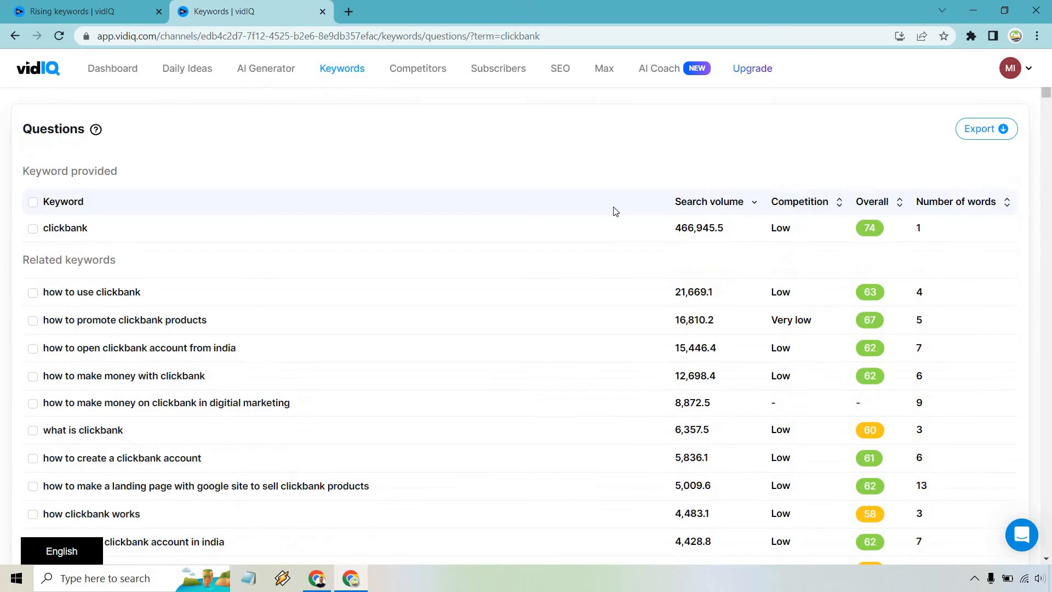
mouse_move(507, 148)
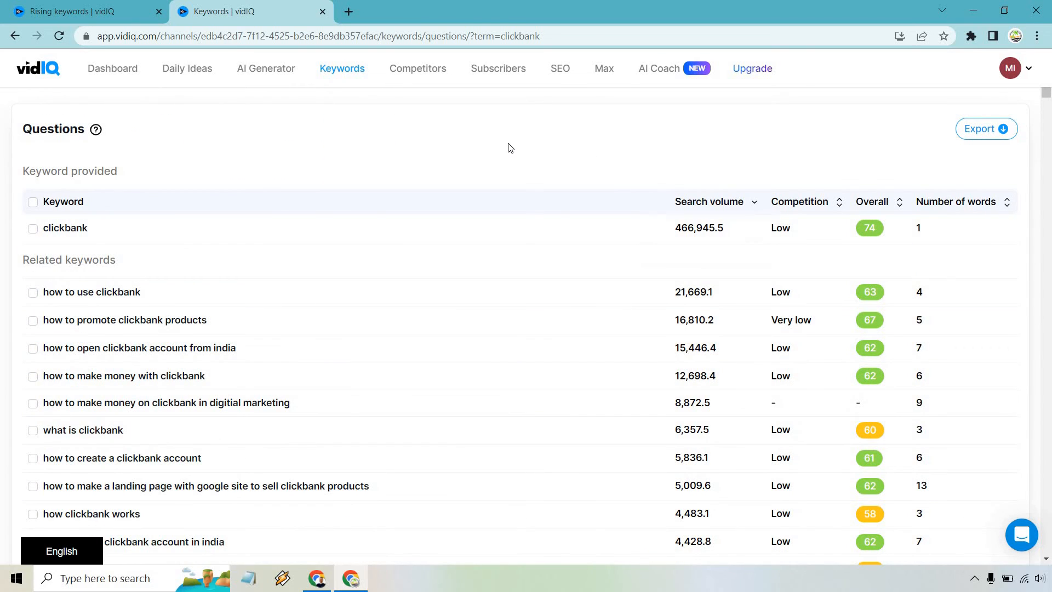
scroll(down, 3)
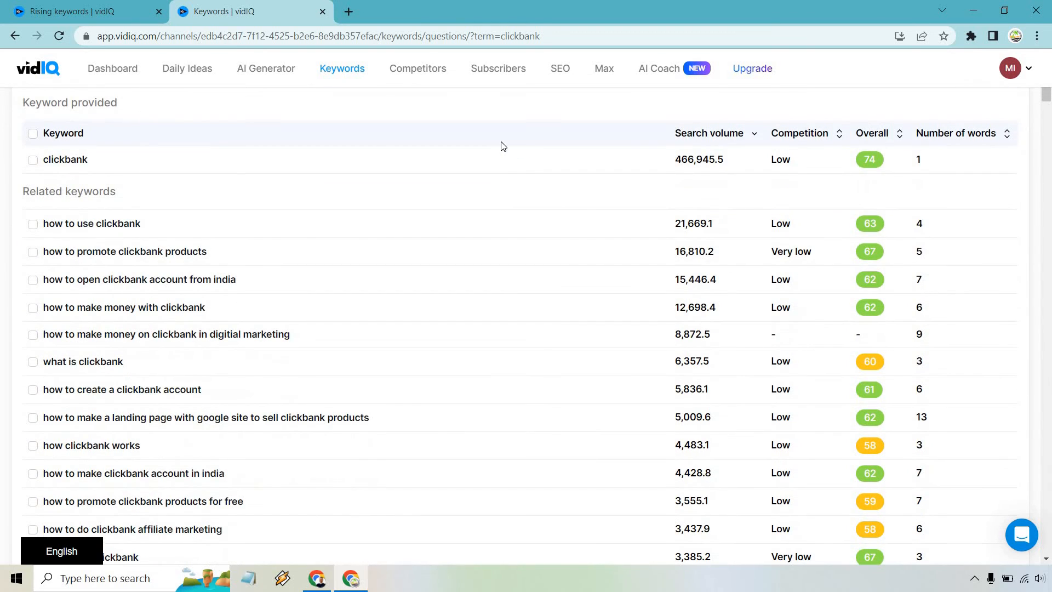
mouse_move(305, 285)
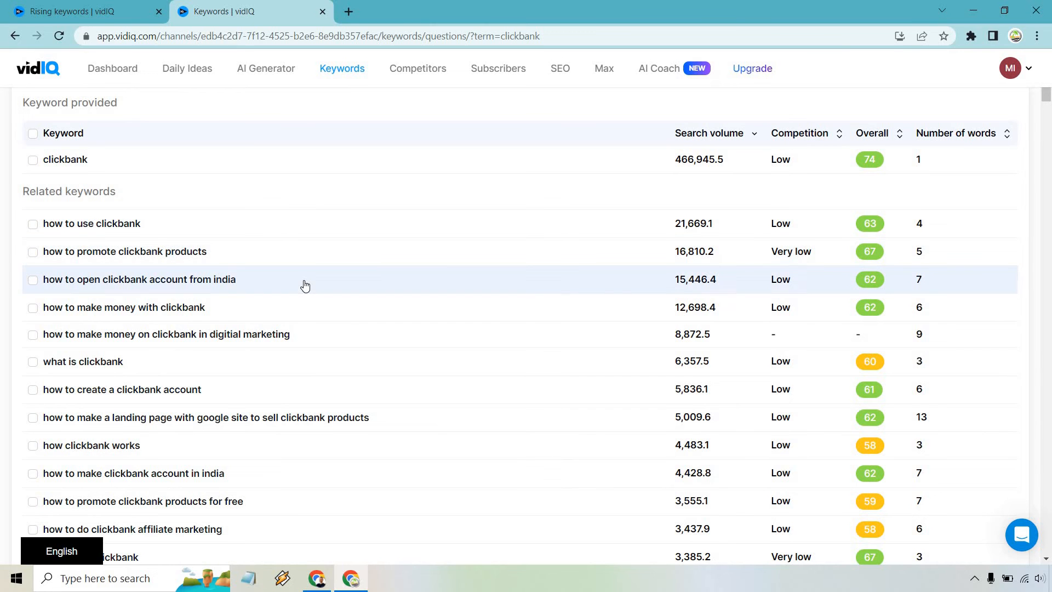
mouse_move(244, 389)
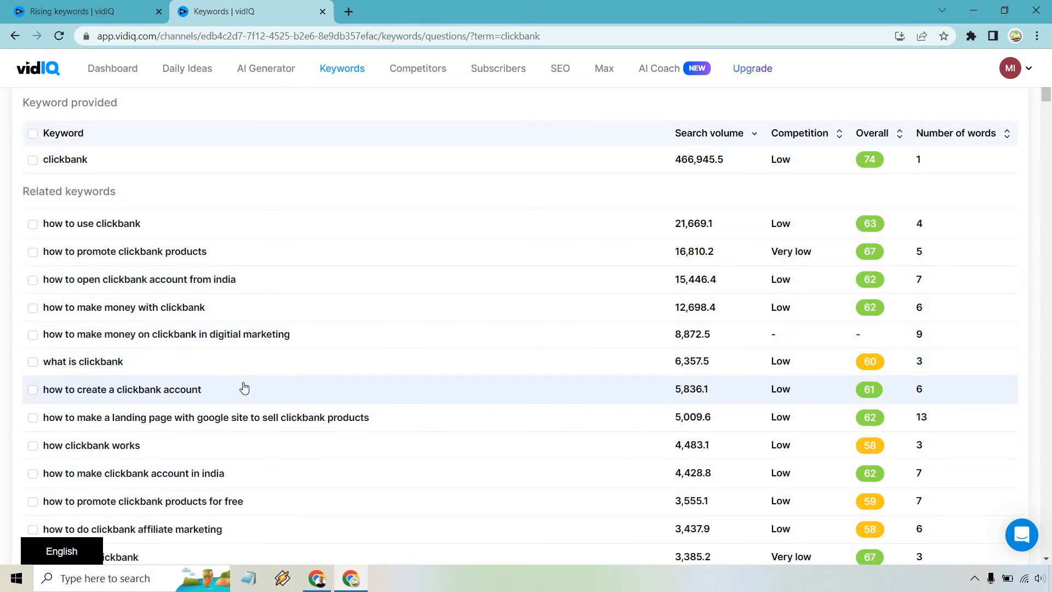
scroll(down, 3)
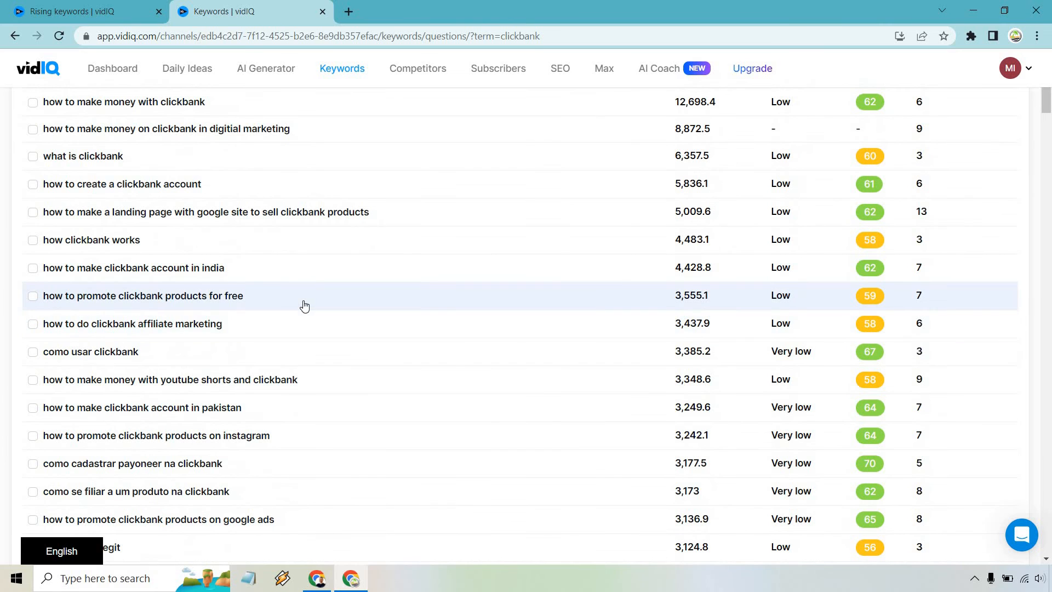
mouse_move(347, 337)
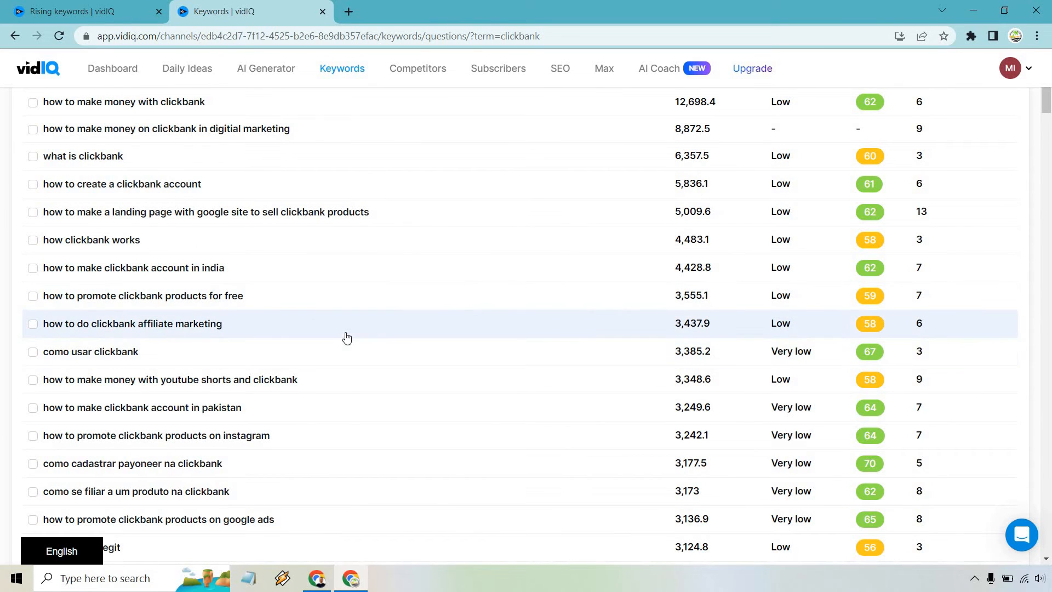
scroll(down, 3)
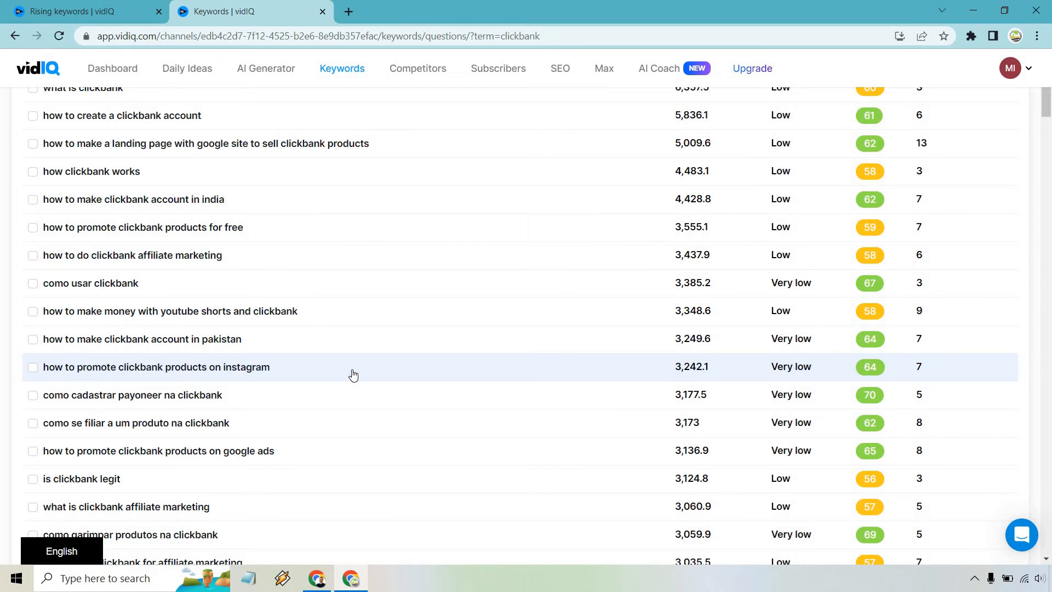
scroll(down, 3)
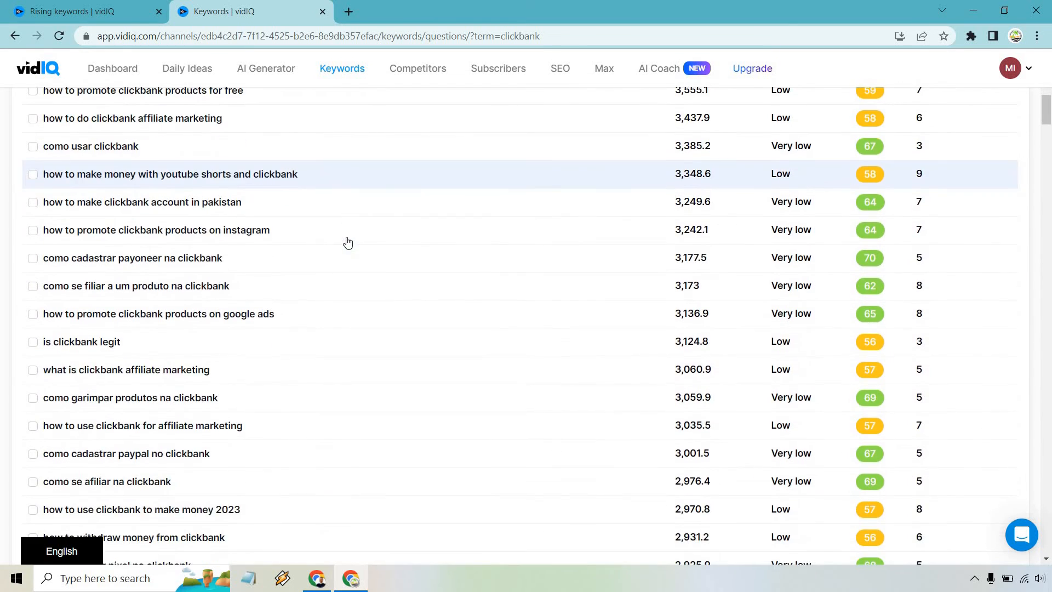
scroll(down, 3)
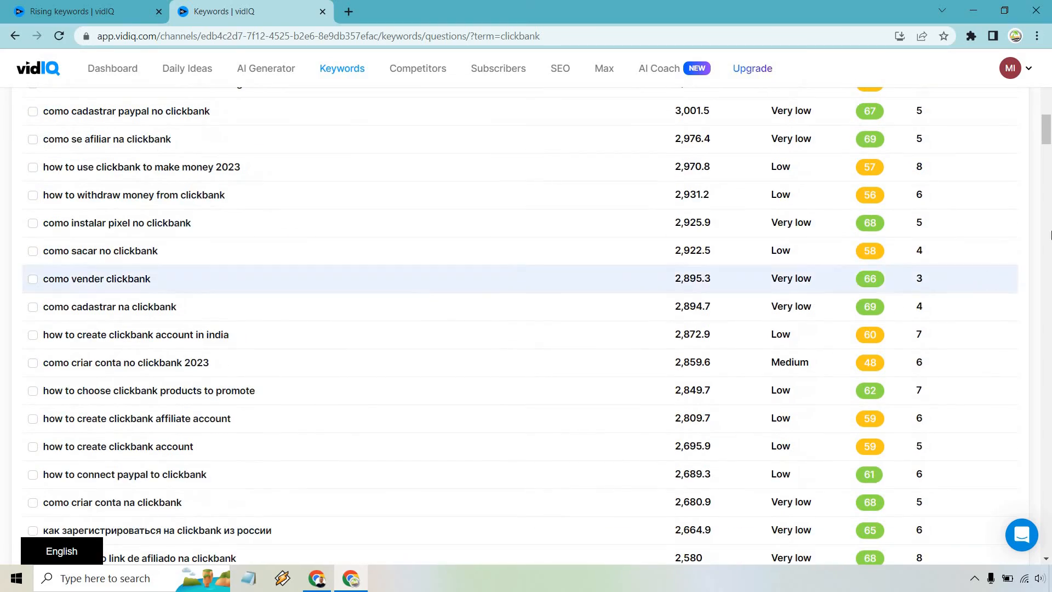
scroll(down, 3)
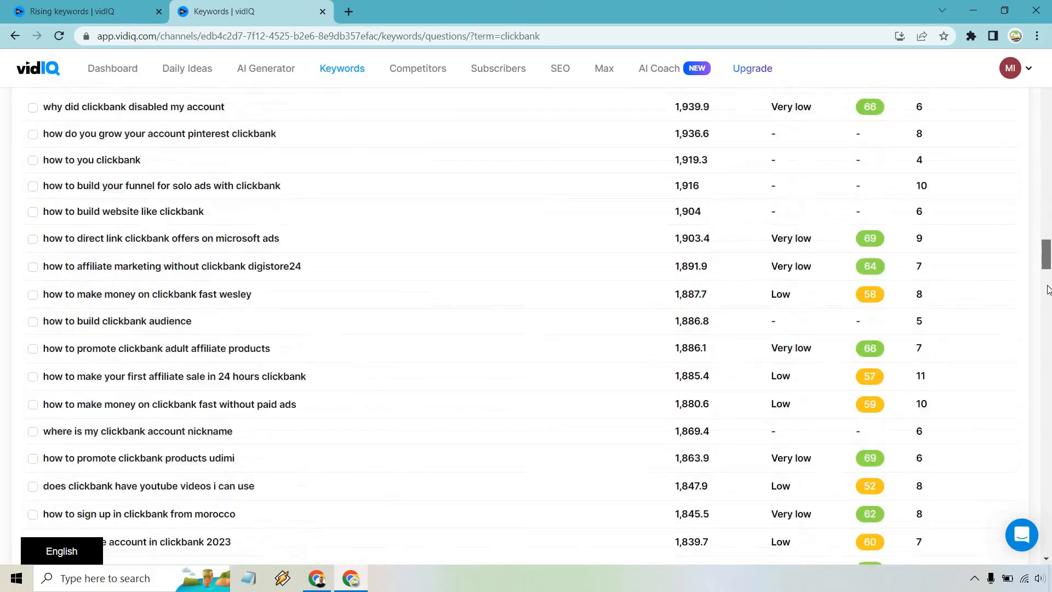
scroll(down, 3)
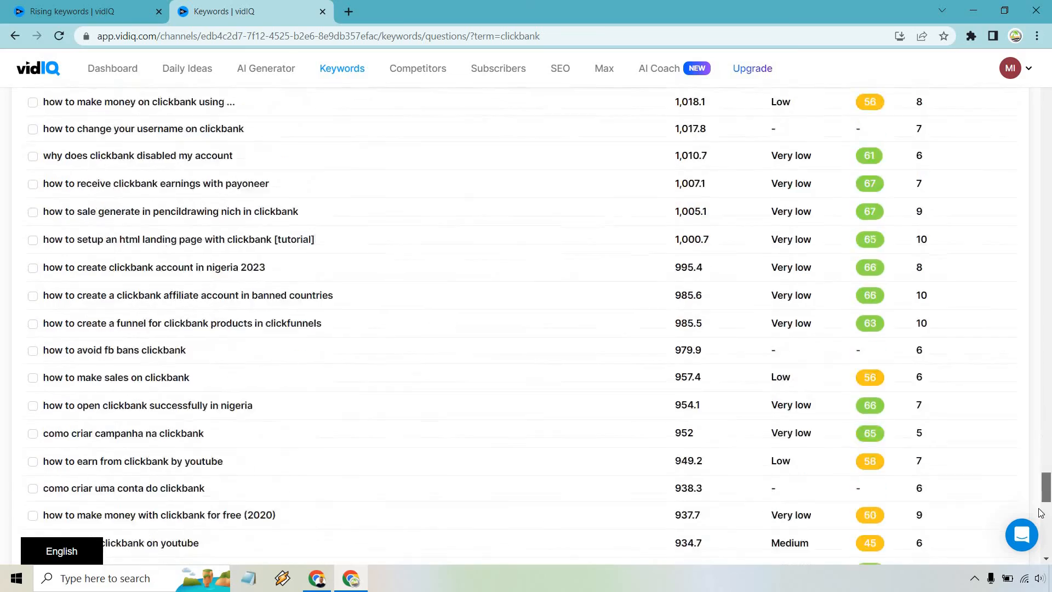
scroll(up, 3)
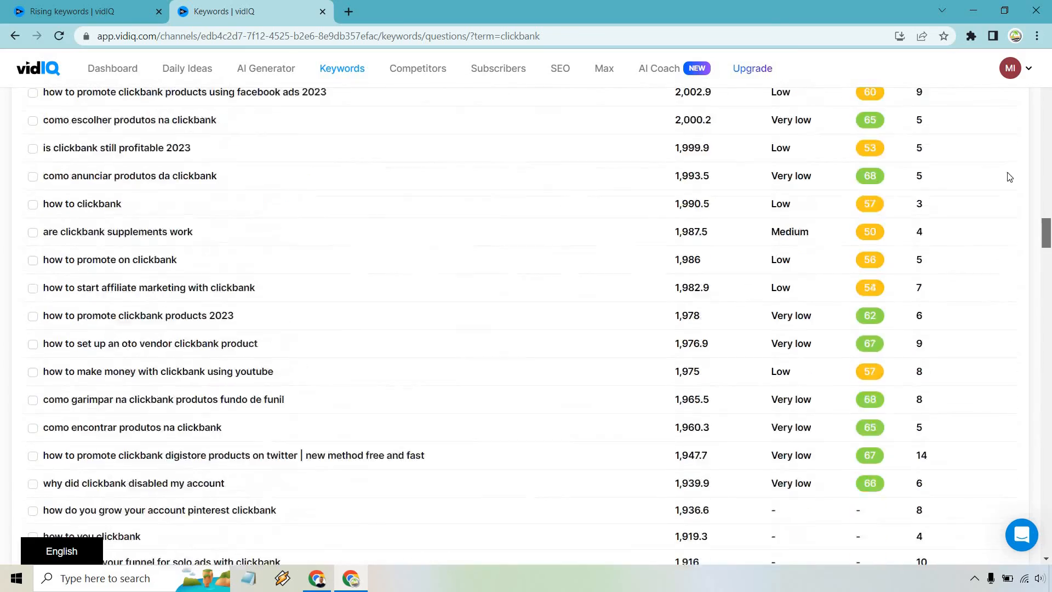
scroll(up, 3)
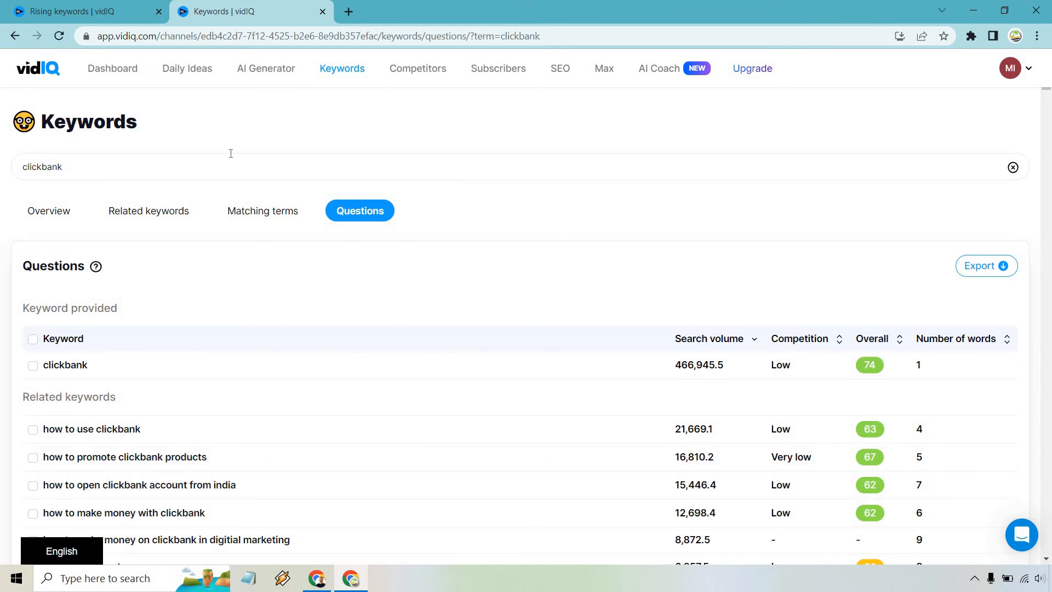
mouse_move(121, 112)
text(is )
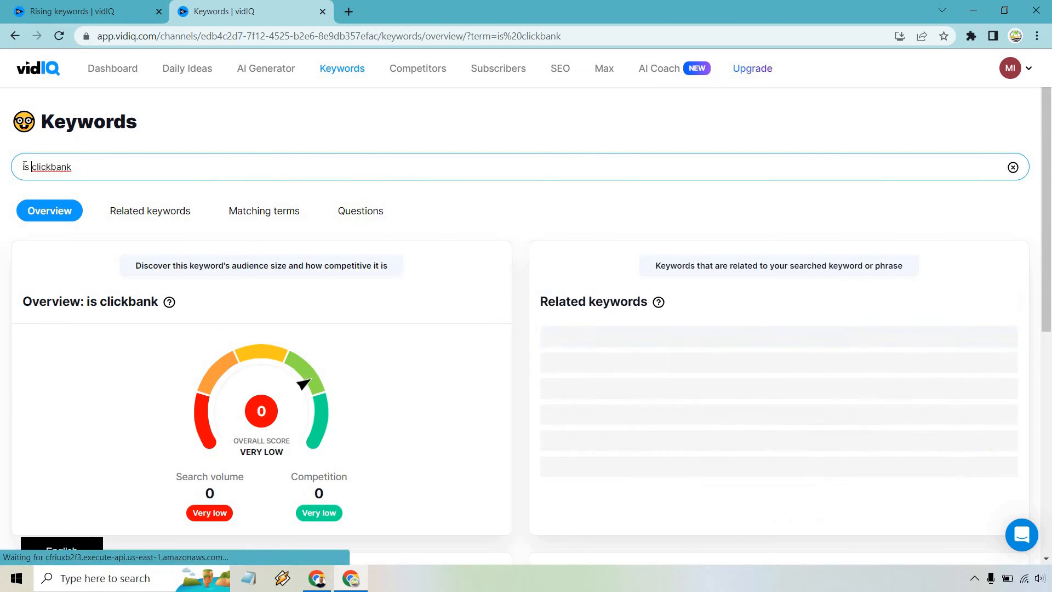
Step: Scroll the 'is clickbank' overview showing score 56, volume 1,374.4 and related keywords
scroll(down, 3)
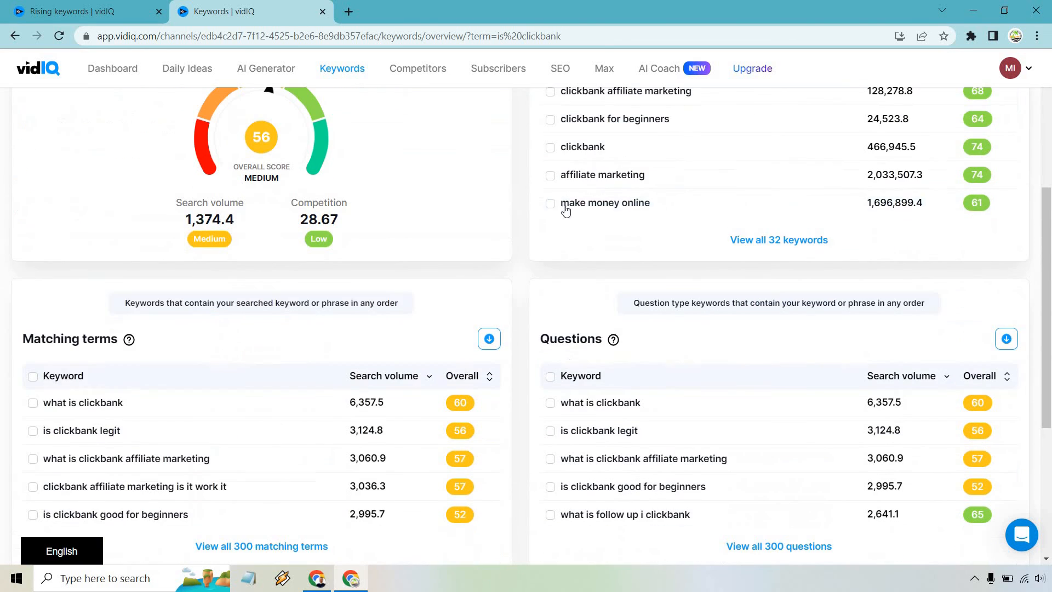
scroll(down, 3)
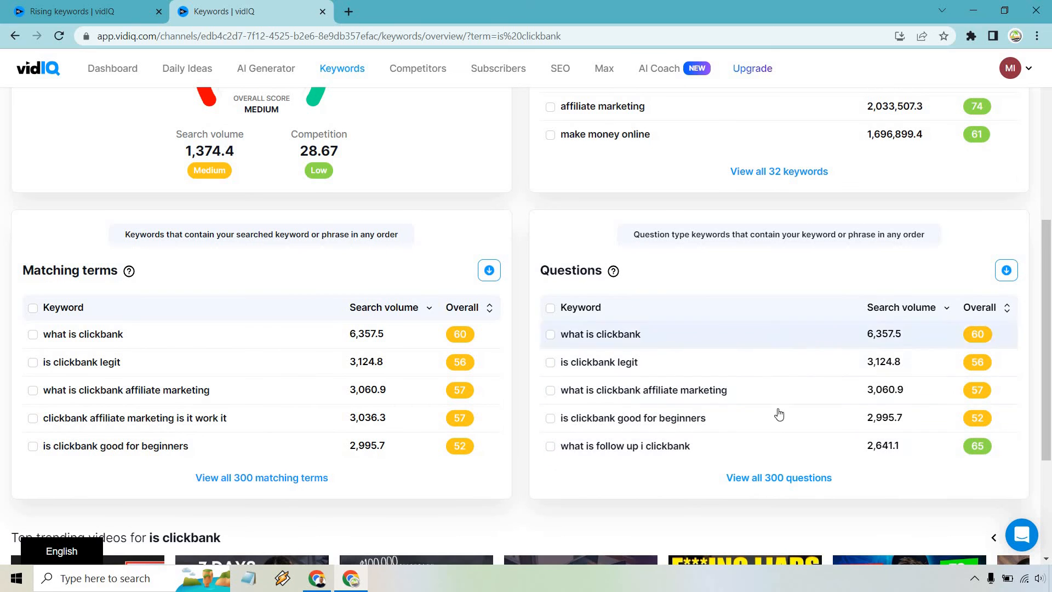
Step: Open all question keywords for 'is clickbank' and scroll through the Questions tab
click(778, 477)
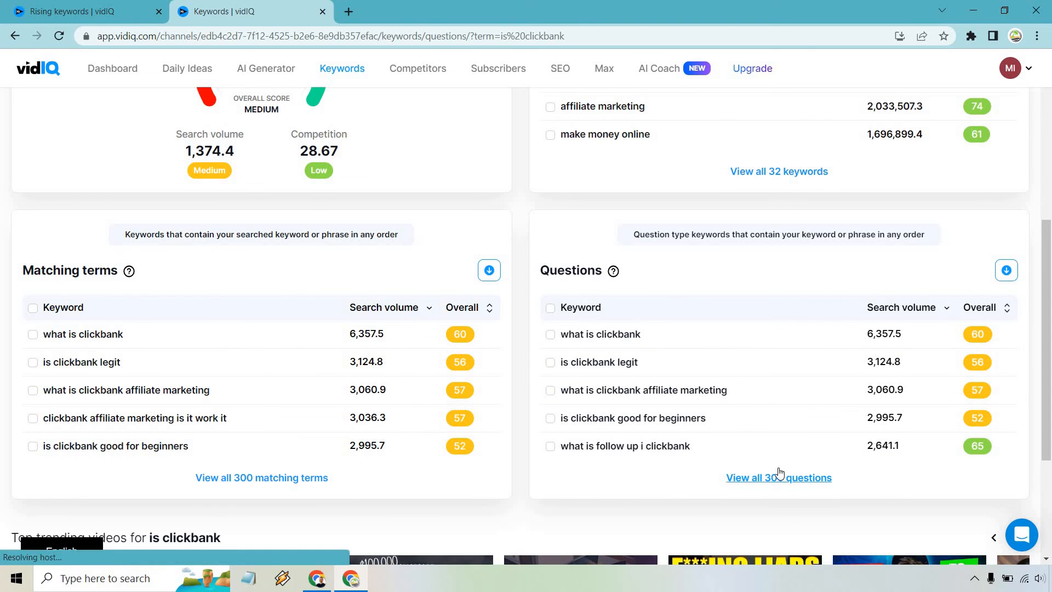
click(778, 478)
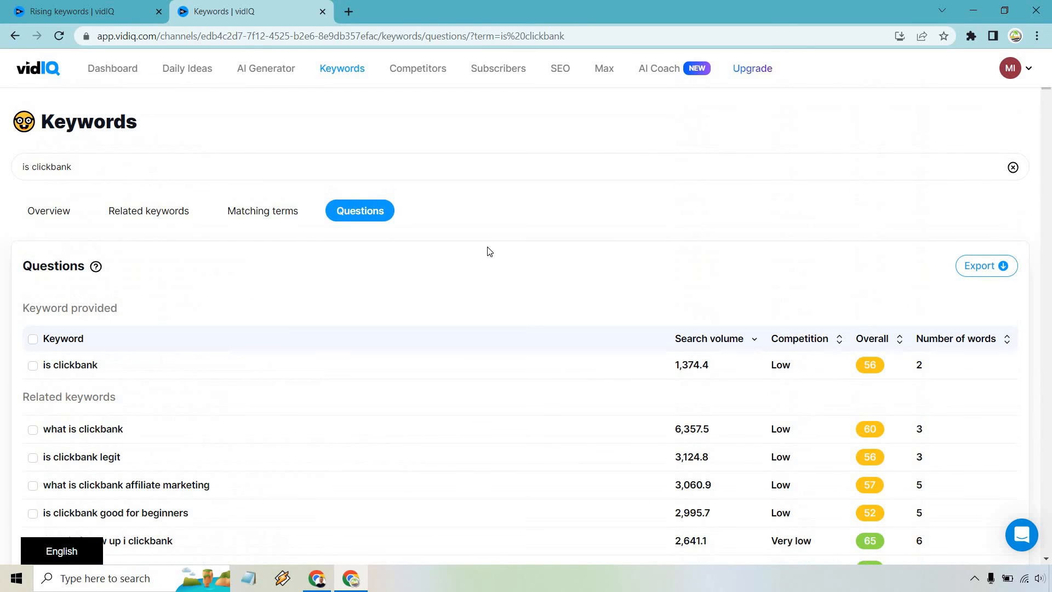
scroll(down, 3)
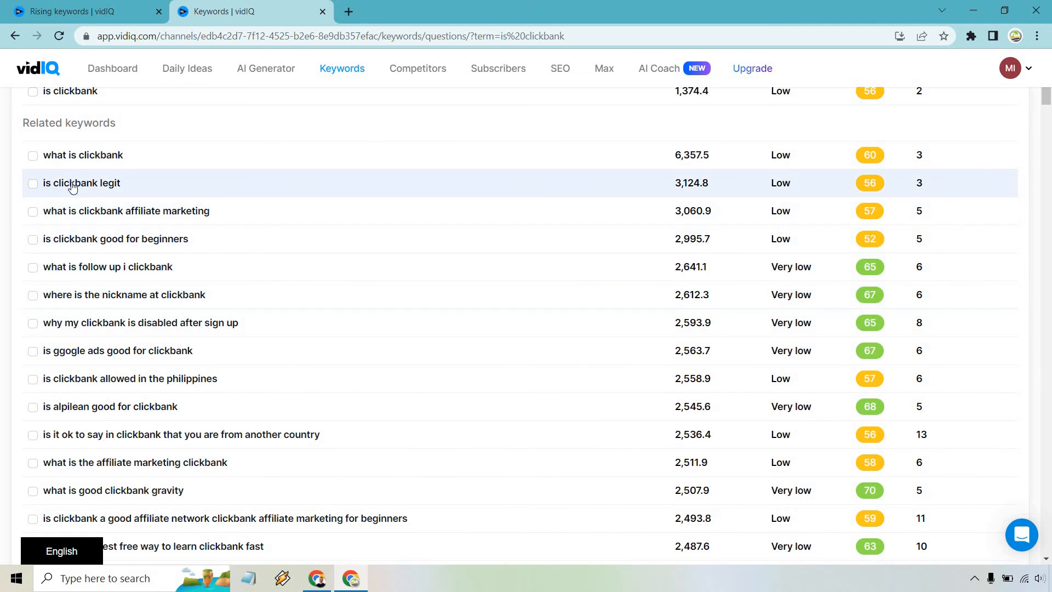
scroll(down, 3)
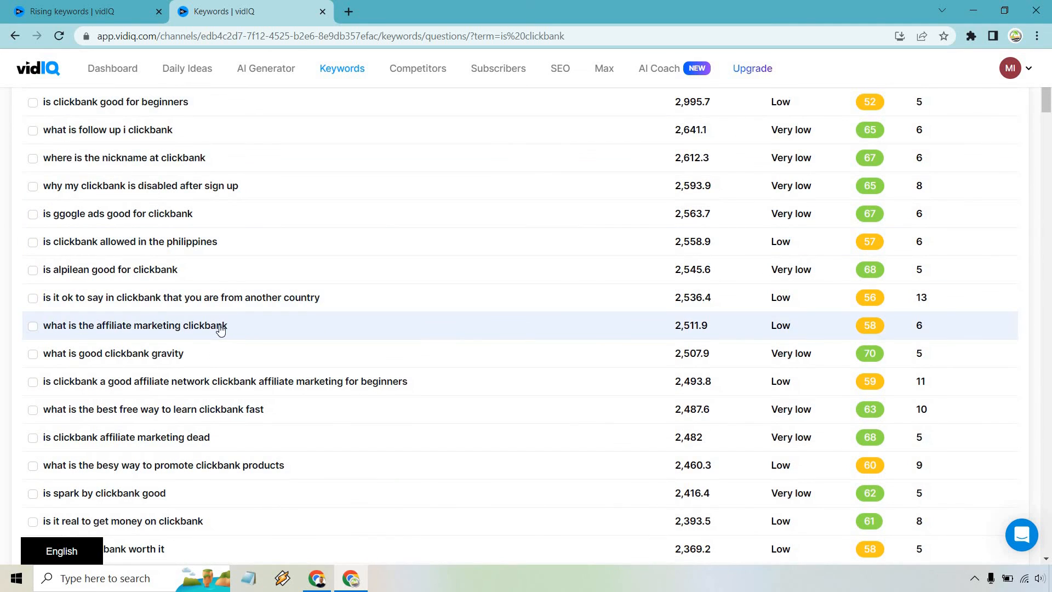
scroll(up, 3)
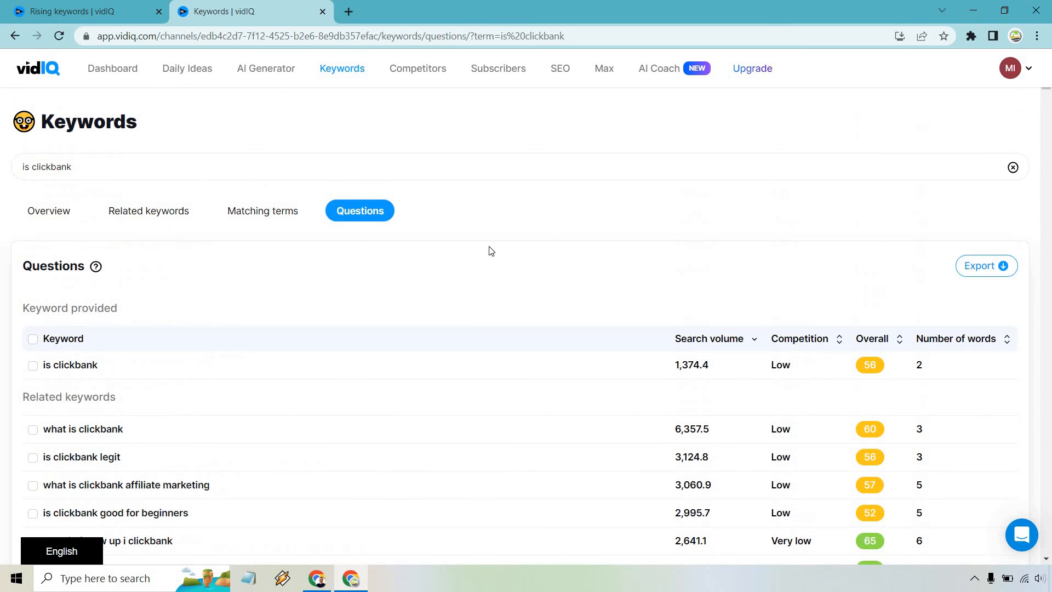